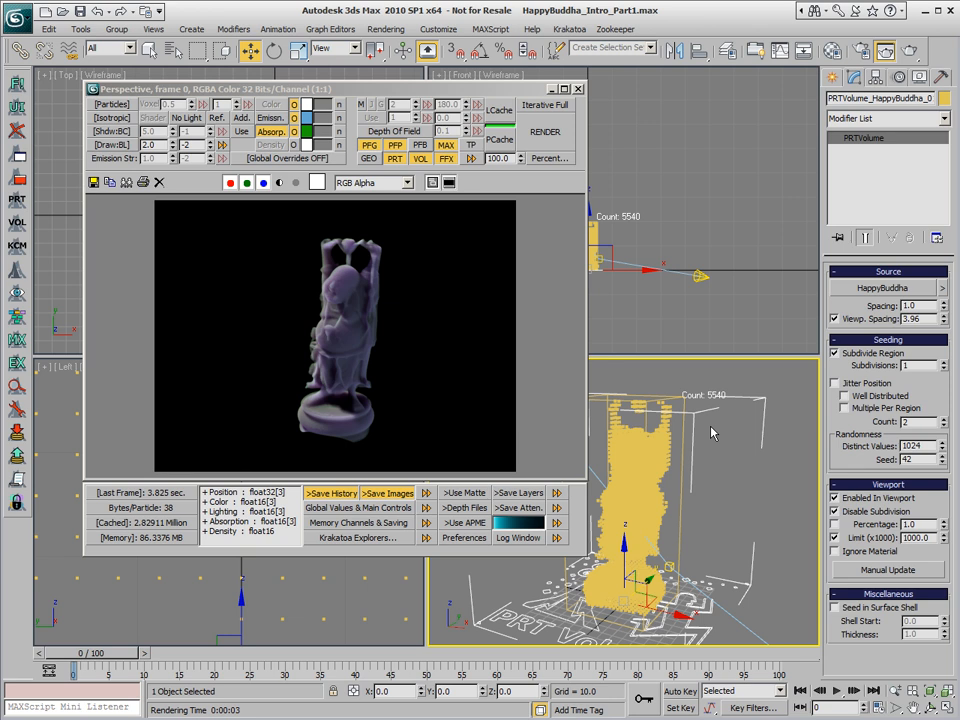
{"action": "mouse_move", "coordinate": [434, 306]}
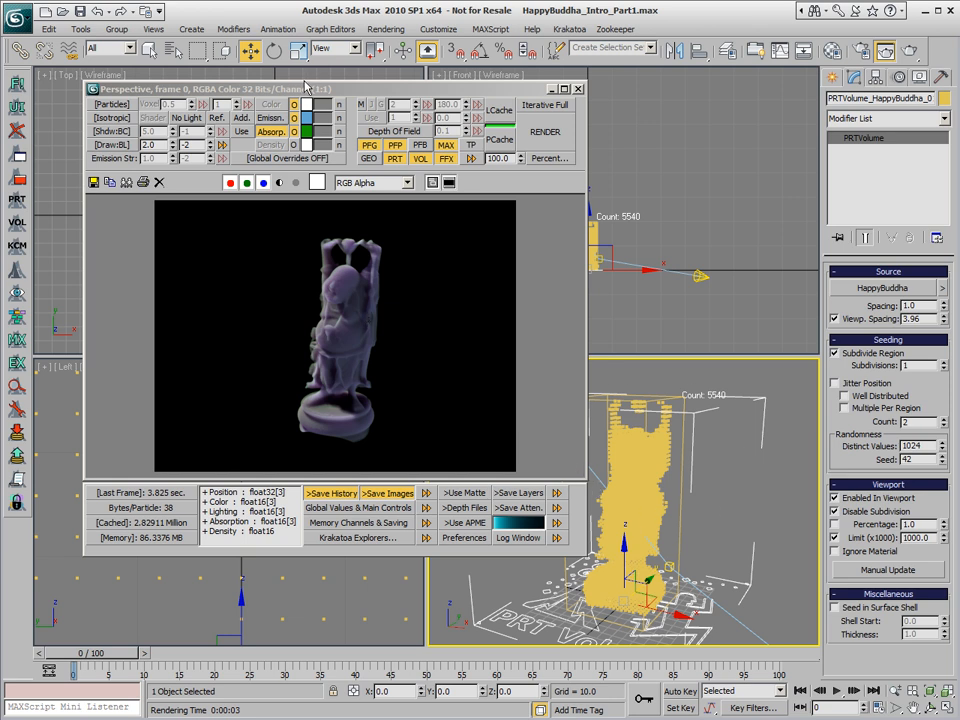
{"action": "mouse_move", "coordinate": [743, 334]}
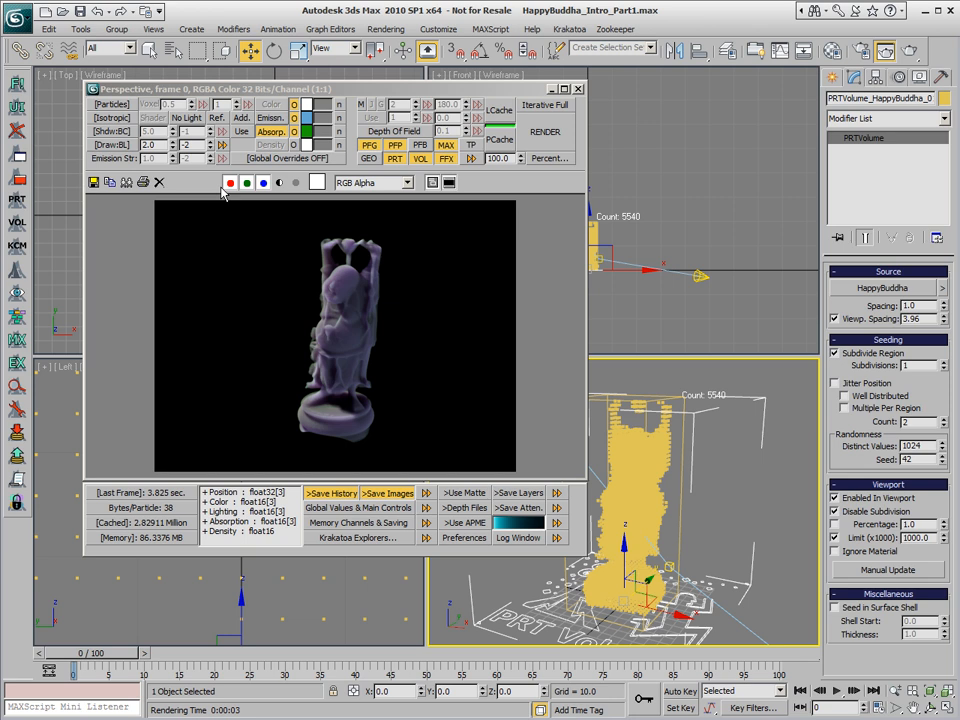
{"action": "mouse_move", "coordinate": [407, 350]}
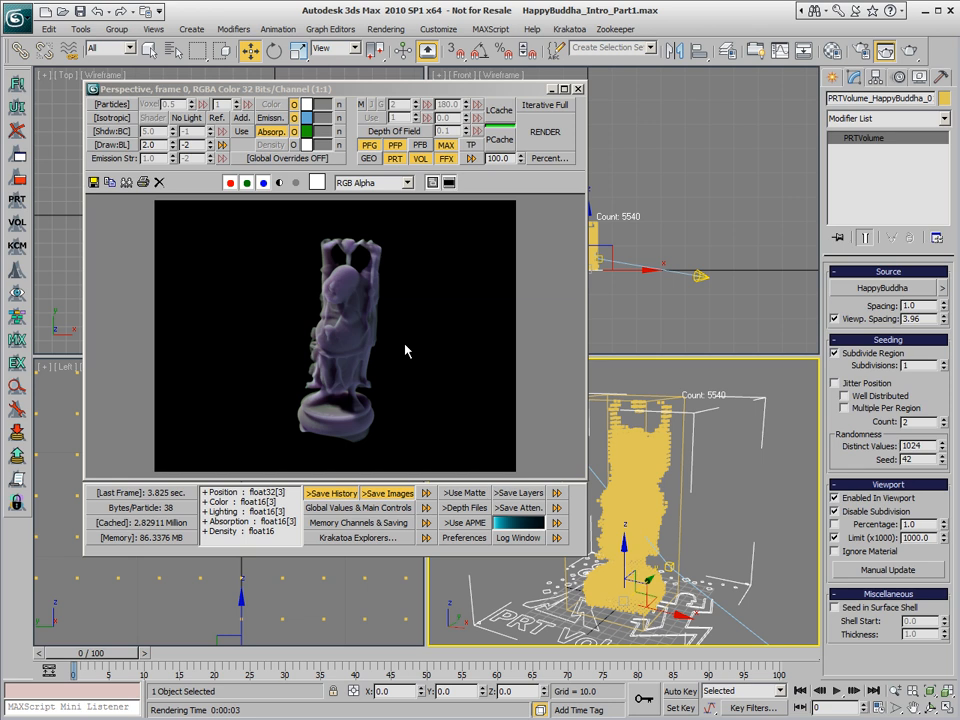
{"action": "mouse_move", "coordinate": [415, 353]}
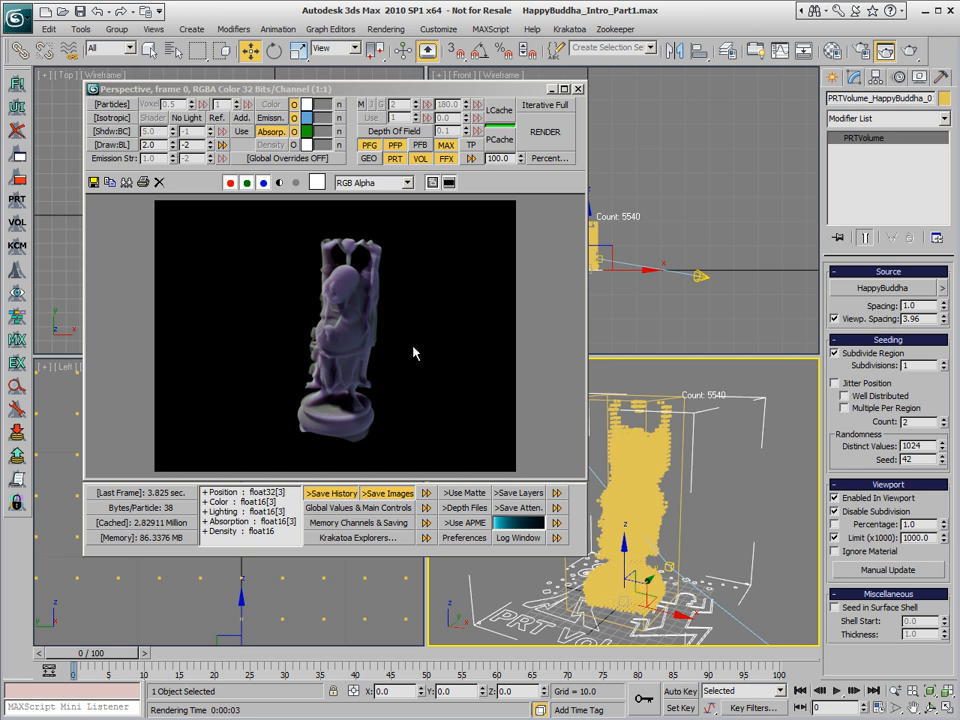
{"action": "mouse_move", "coordinate": [378, 342]}
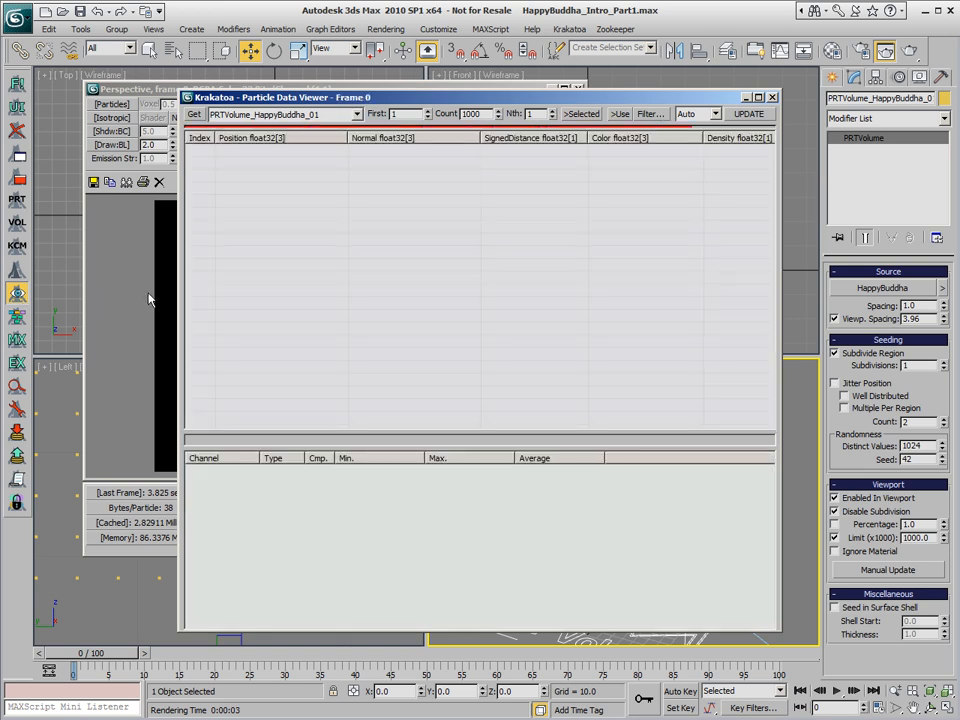
Load PRTVolume_HappyBuddha_01's 1000 particles into the Particle Data Viewer table
{"action": "left_click", "coordinate": [748, 113]}
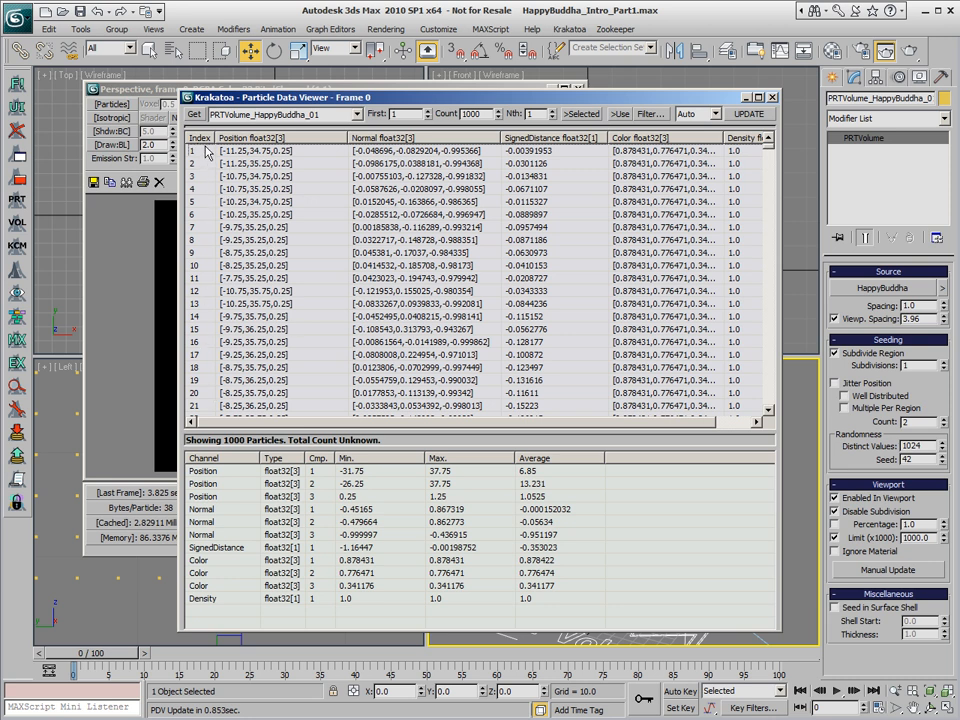
{"action": "mouse_move", "coordinate": [345, 140]}
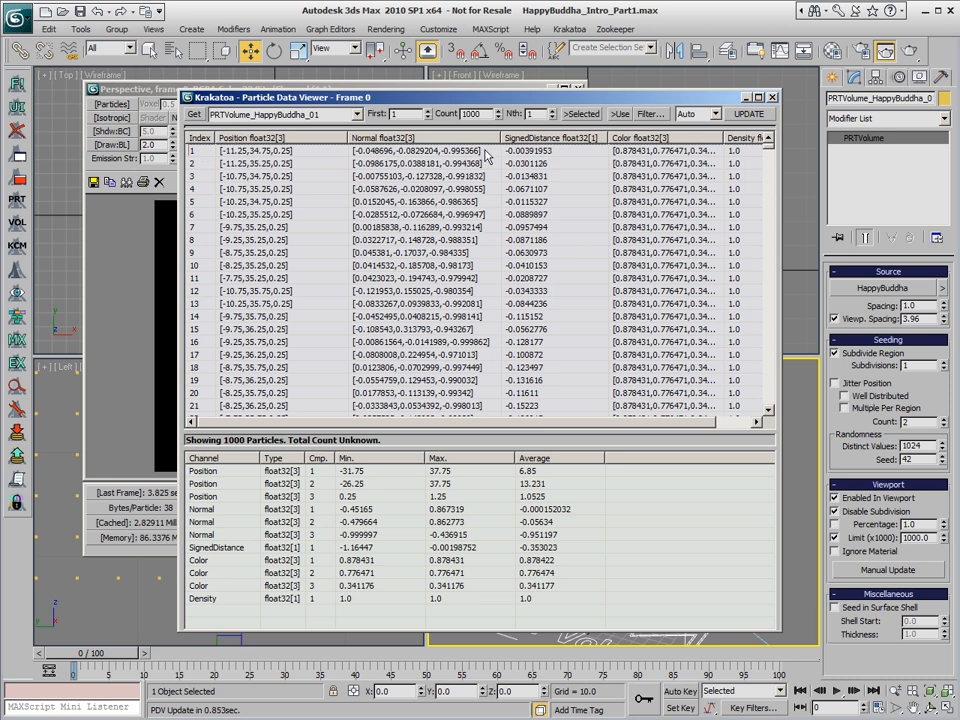
{"action": "mouse_move", "coordinate": [493, 378]}
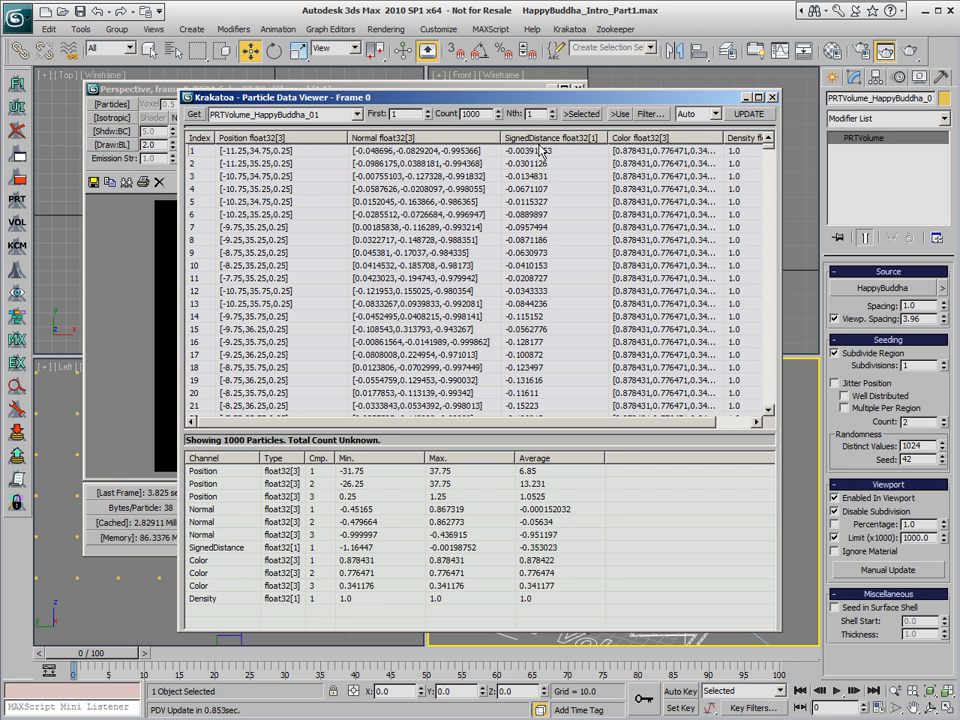
{"action": "mouse_move", "coordinate": [545, 158]}
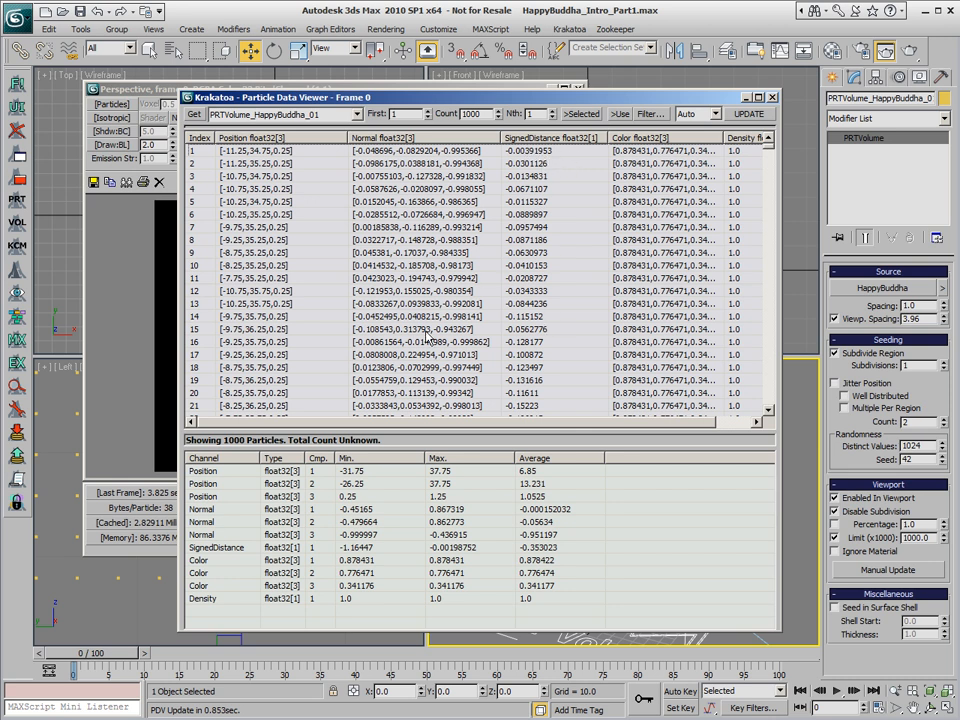
{"action": "mouse_move", "coordinate": [570, 295]}
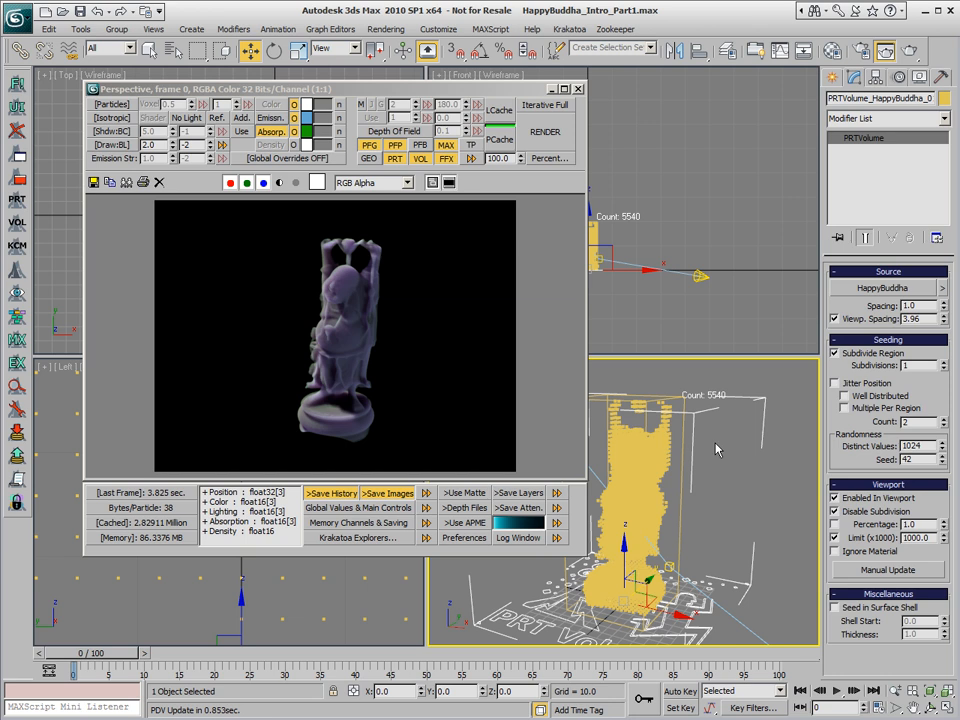
{"action": "mouse_move", "coordinate": [340, 413]}
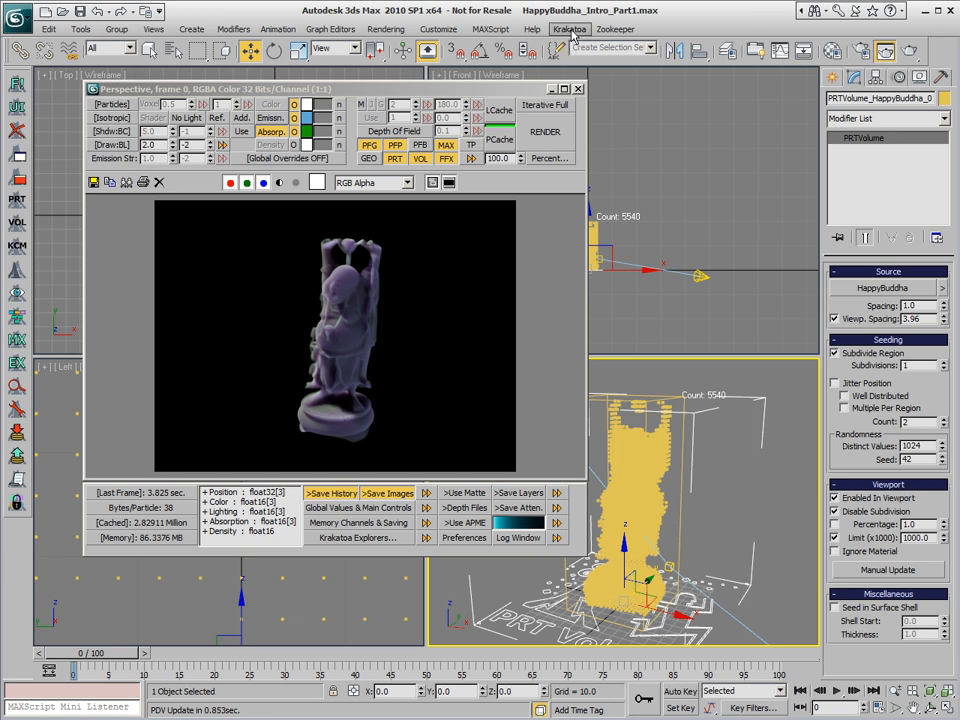
Add a Krakatoa Channels modifier to the Buddha PRTVolume from the Krakatoa menu
{"action": "left_click", "coordinate": [570, 28]}
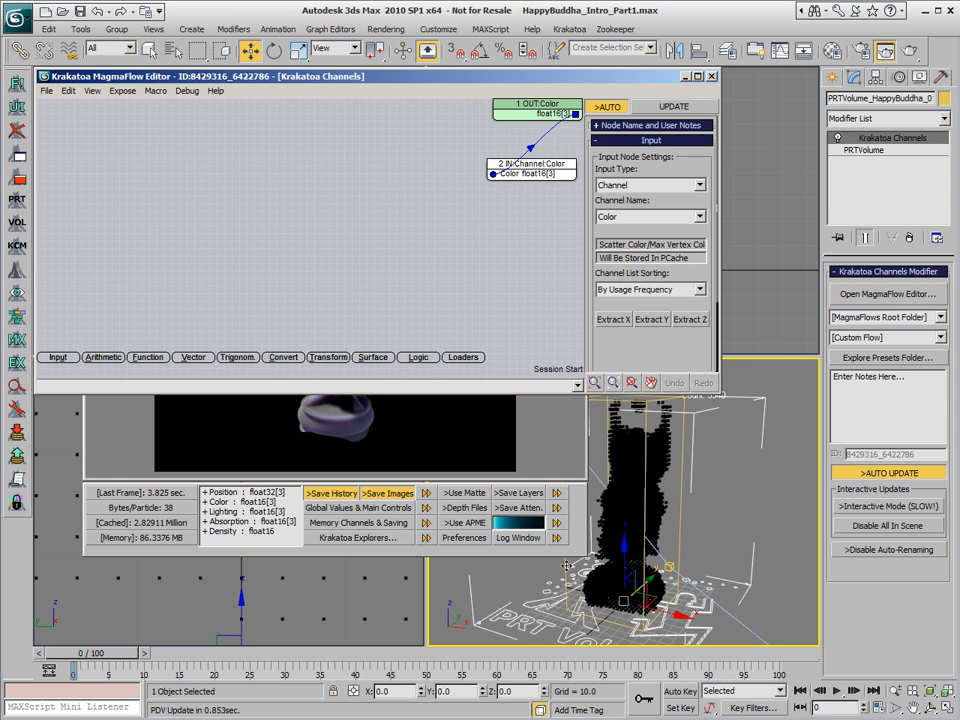
{"action": "mouse_move", "coordinate": [705, 545]}
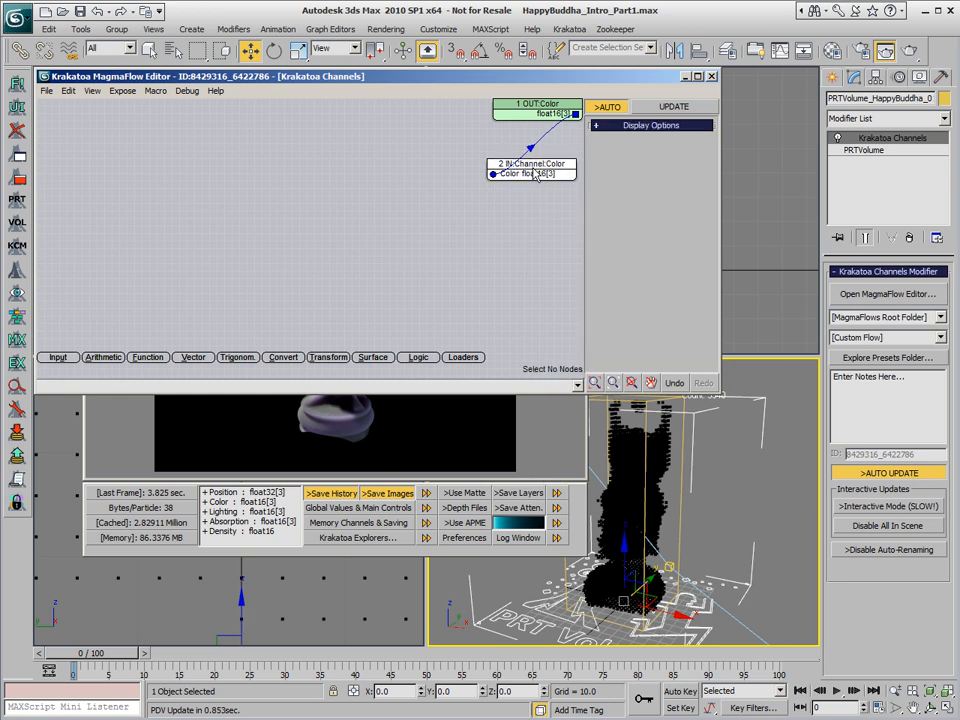
Switch the MagmaFlow input node's channel from Color to Normal
{"action": "left_click", "coordinate": [530, 168]}
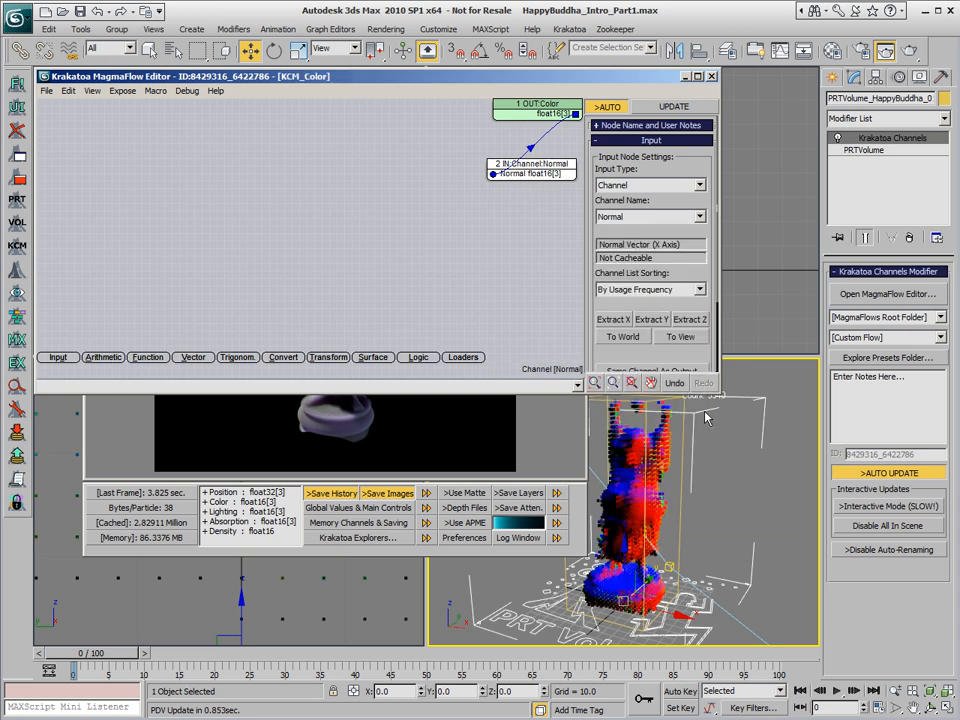
{"action": "mouse_move", "coordinate": [586, 447]}
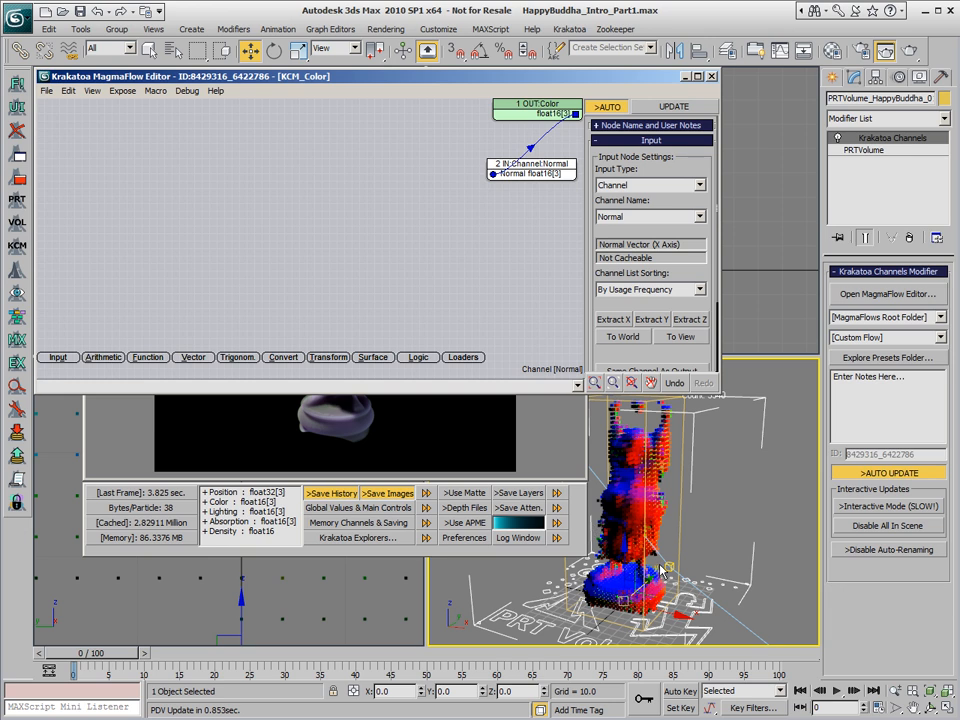
{"action": "mouse_move", "coordinate": [685, 447]}
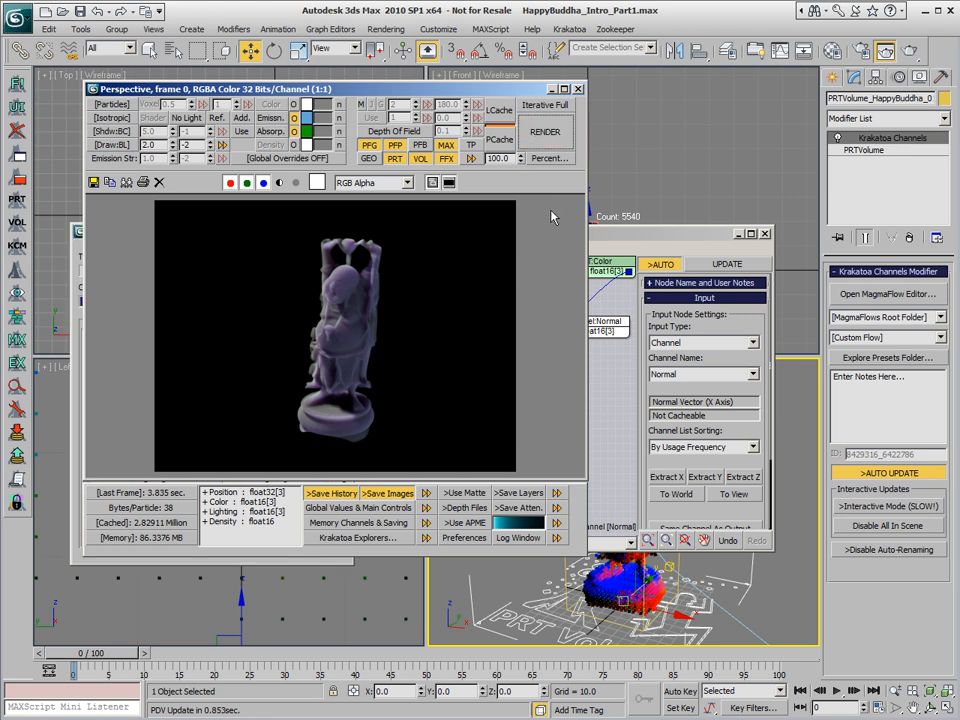
{"action": "mouse_move", "coordinate": [831, 227]}
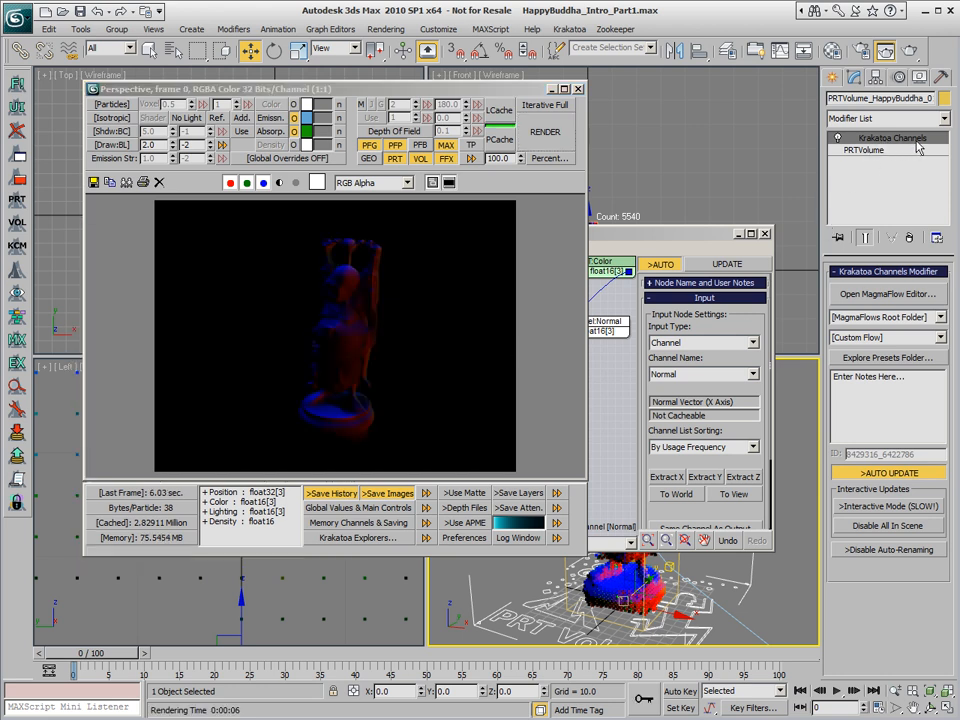
{"action": "mouse_move", "coordinate": [378, 345]}
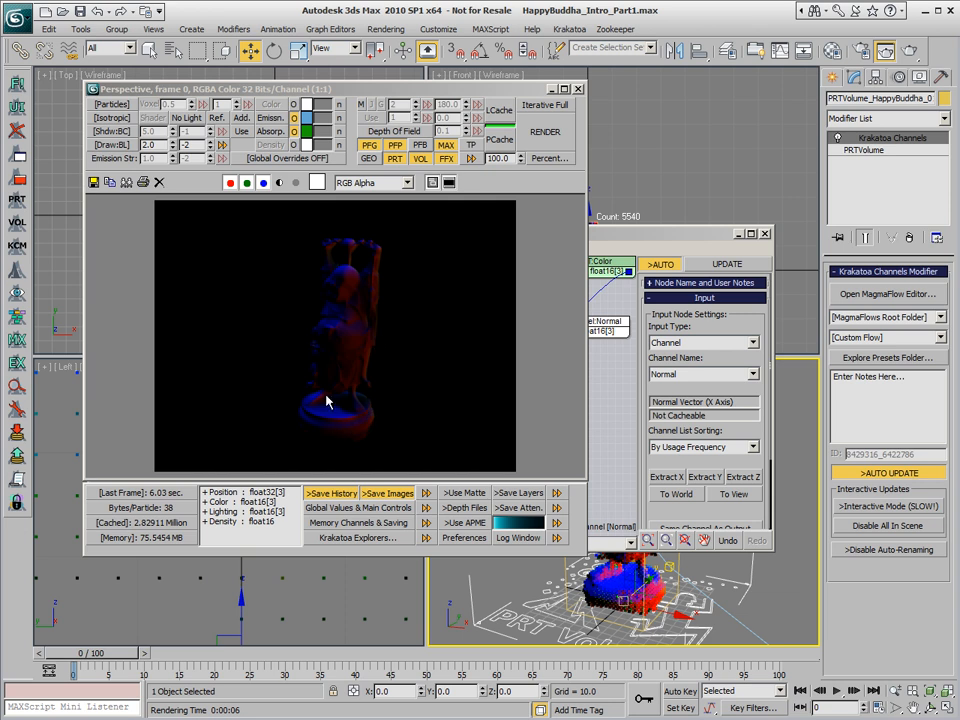
{"action": "mouse_move", "coordinate": [428, 325]}
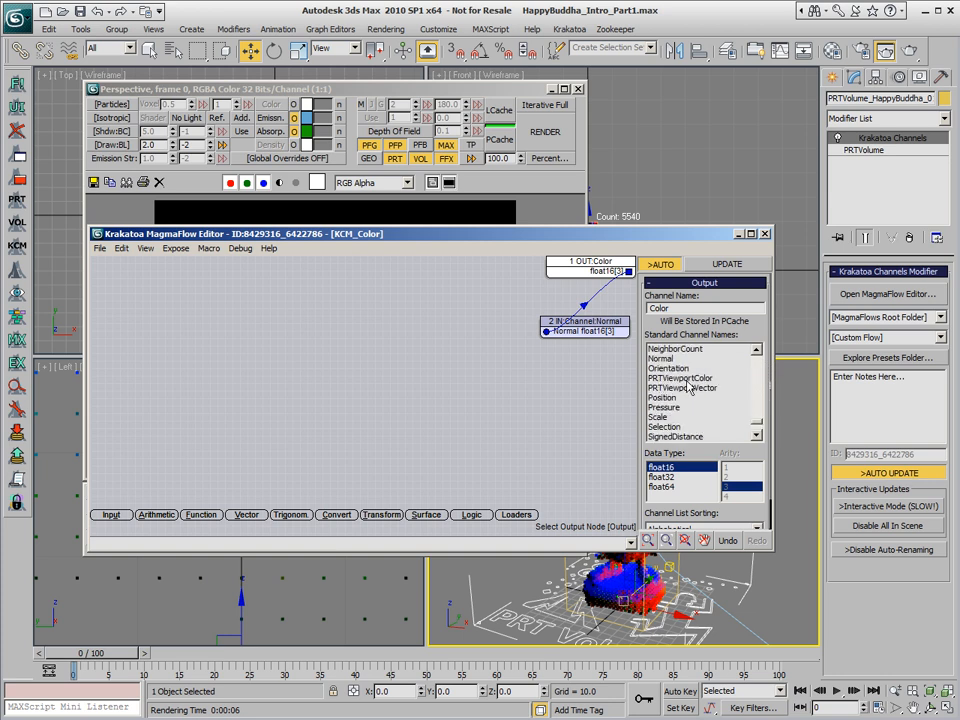
Route the flow output to PRTViewportColor and re-render the Buddha
{"action": "left_click", "coordinate": [679, 436]}
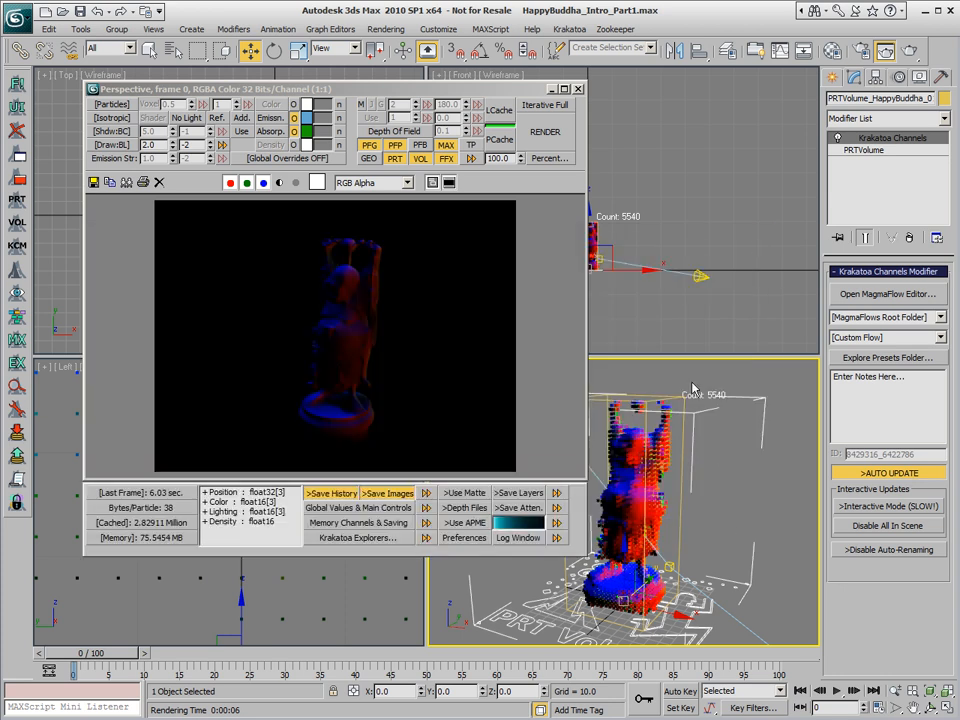
{"action": "left_click", "coordinate": [546, 132]}
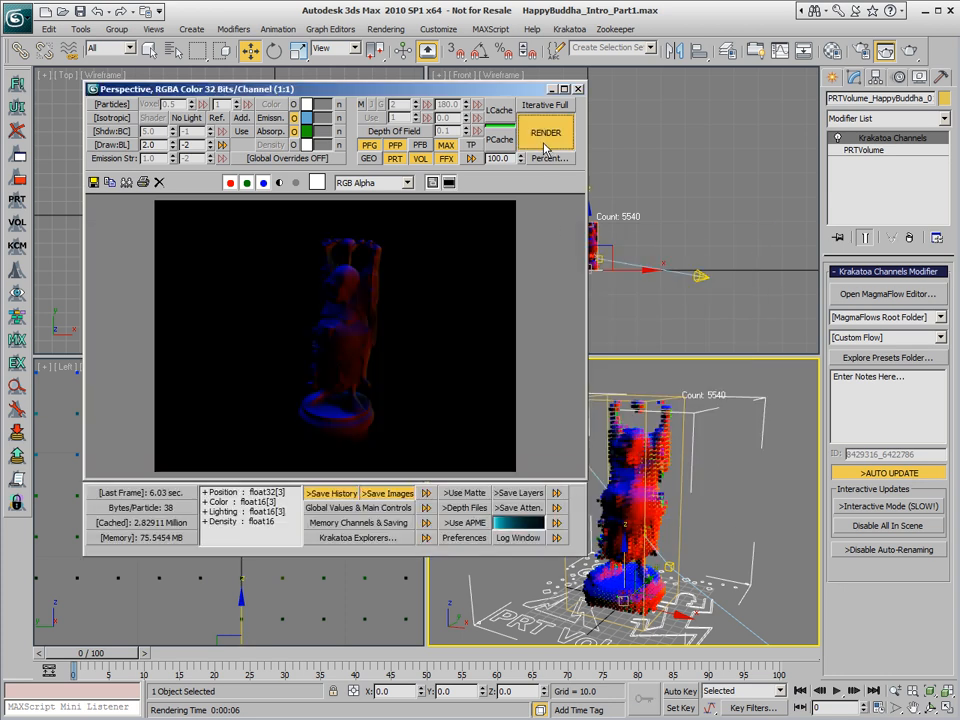
{"action": "left_click", "coordinate": [546, 132]}
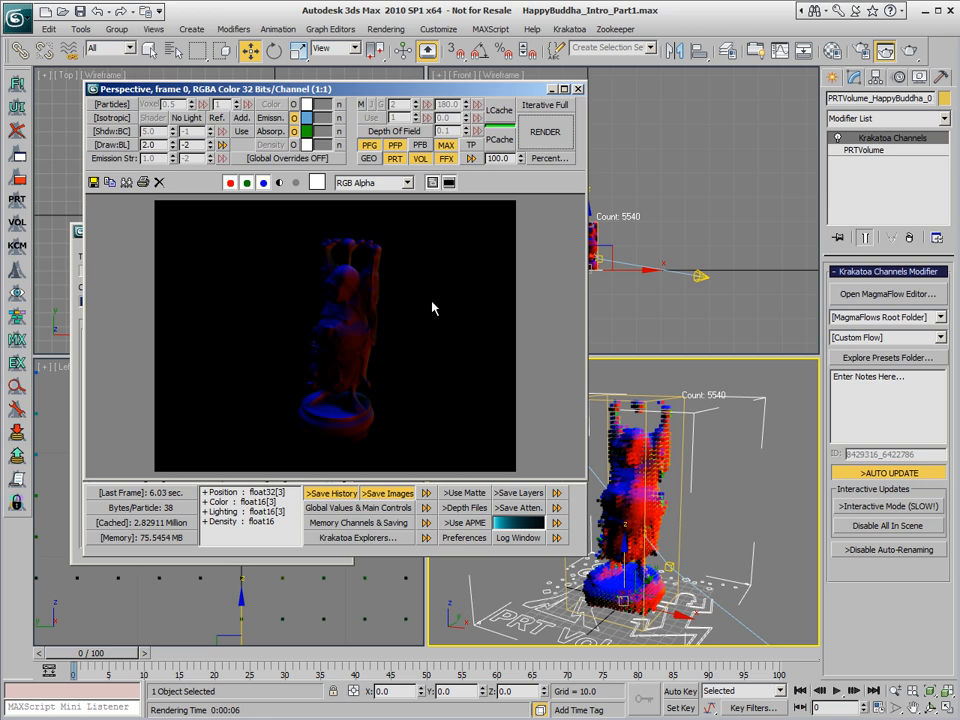
{"action": "mouse_move", "coordinate": [758, 515]}
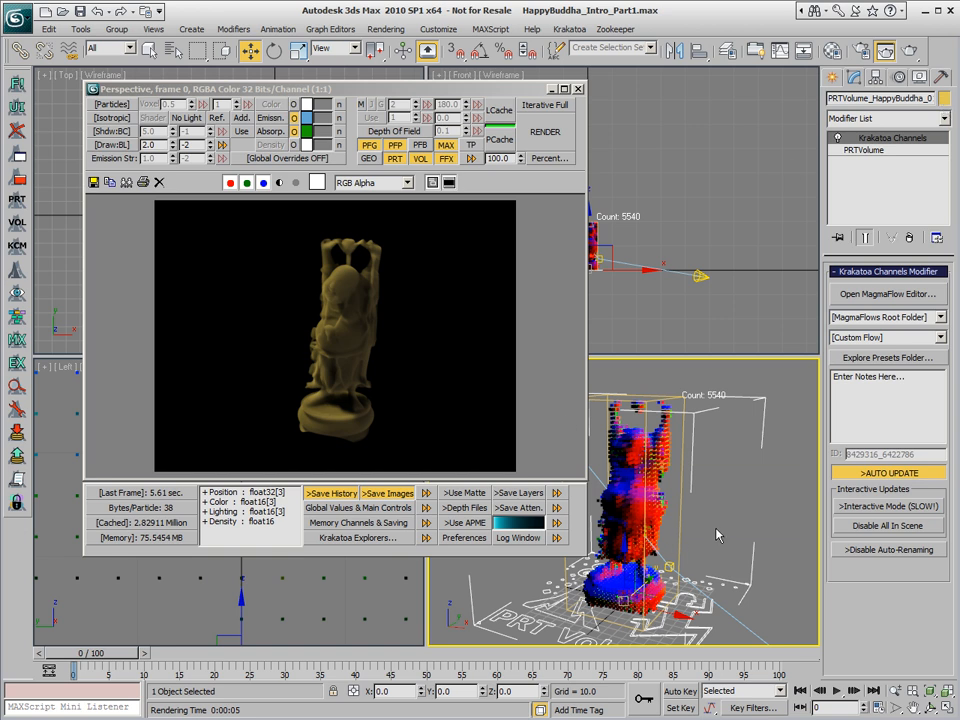
{"action": "mouse_move", "coordinate": [425, 315]}
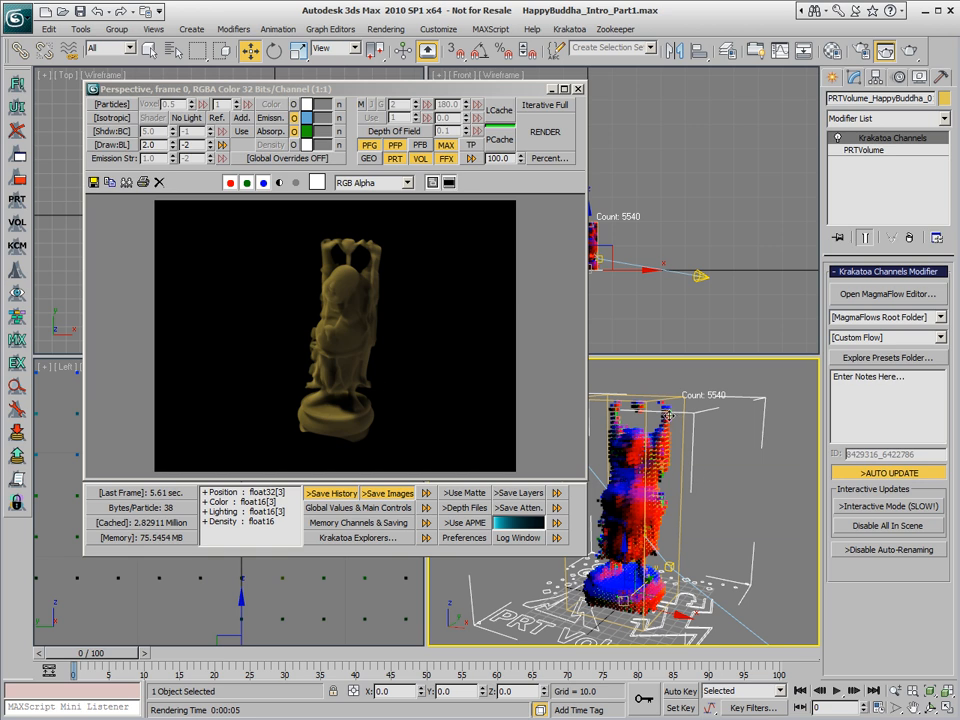
{"action": "mouse_move", "coordinate": [490, 318]}
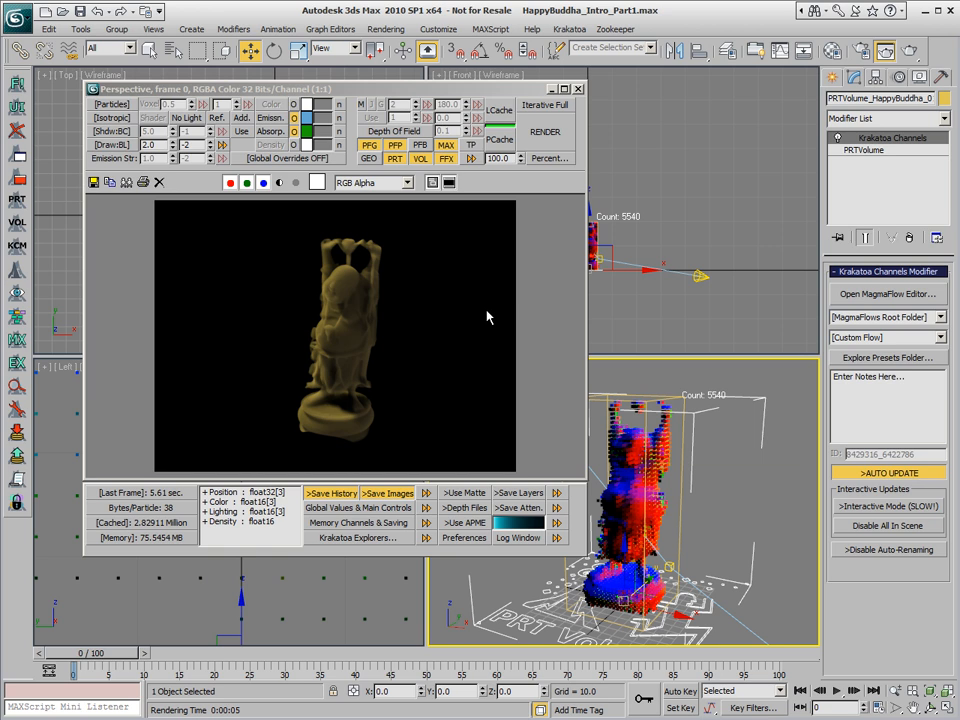
{"action": "mouse_move", "coordinate": [73, 258]}
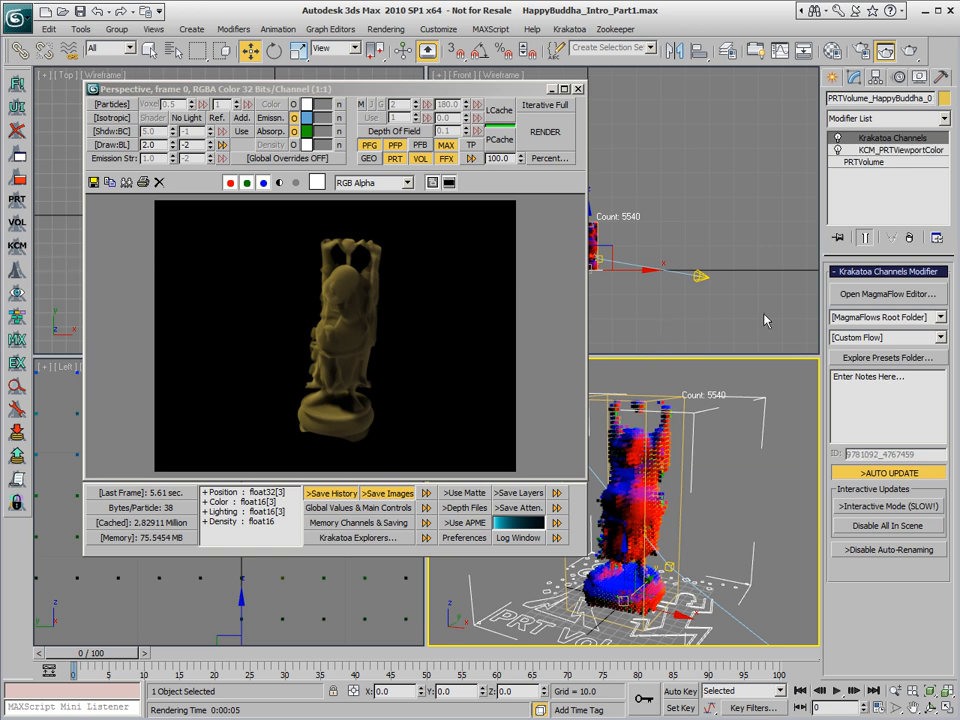
Create a new flow sending the Normal channel to PRTViewportVector
{"action": "left_click", "coordinate": [886, 293]}
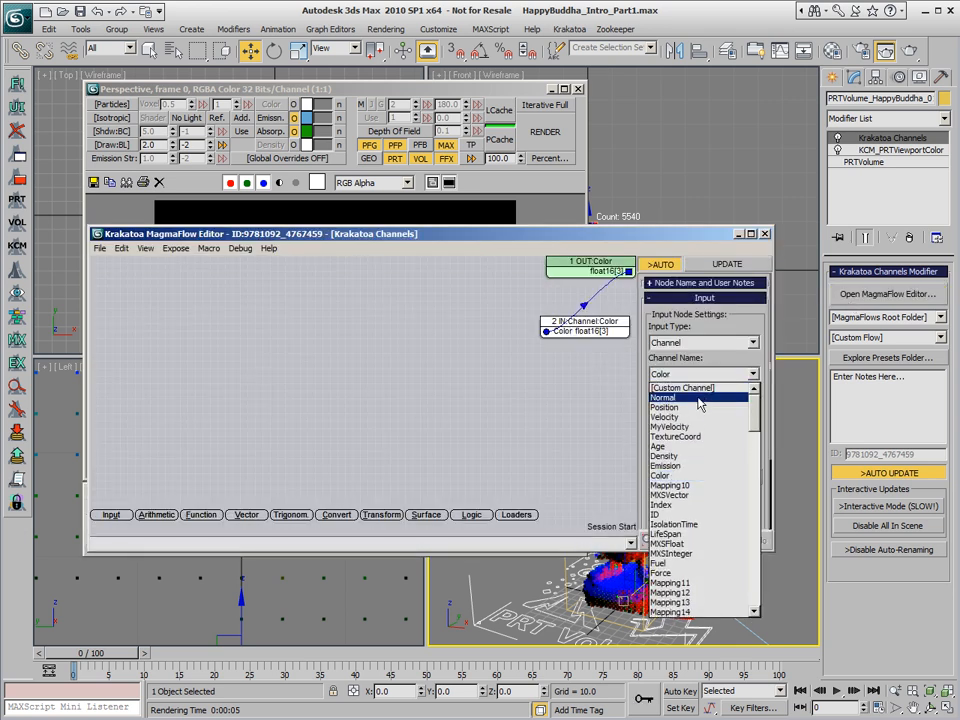
{"action": "left_click", "coordinate": [663, 397]}
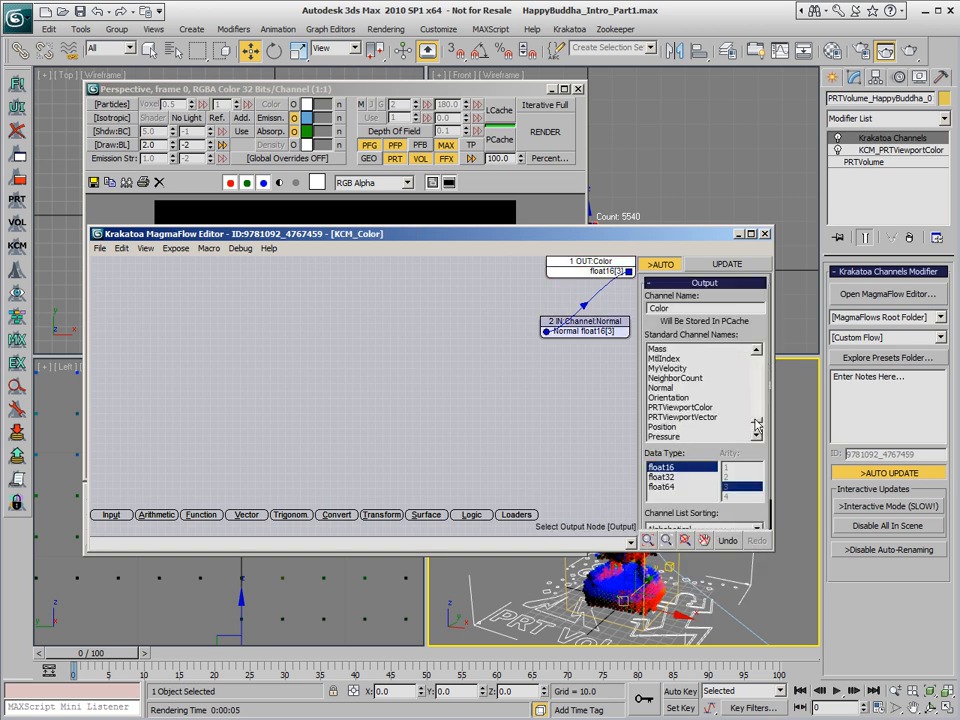
{"action": "left_click", "coordinate": [682, 436]}
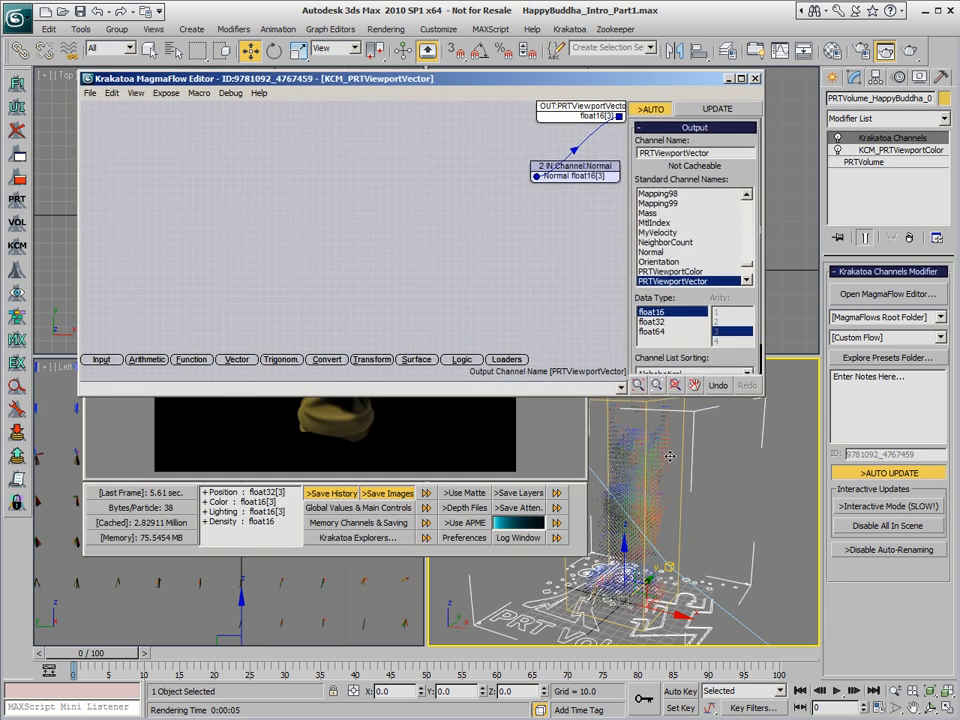
{"action": "mouse_move", "coordinate": [210, 595]}
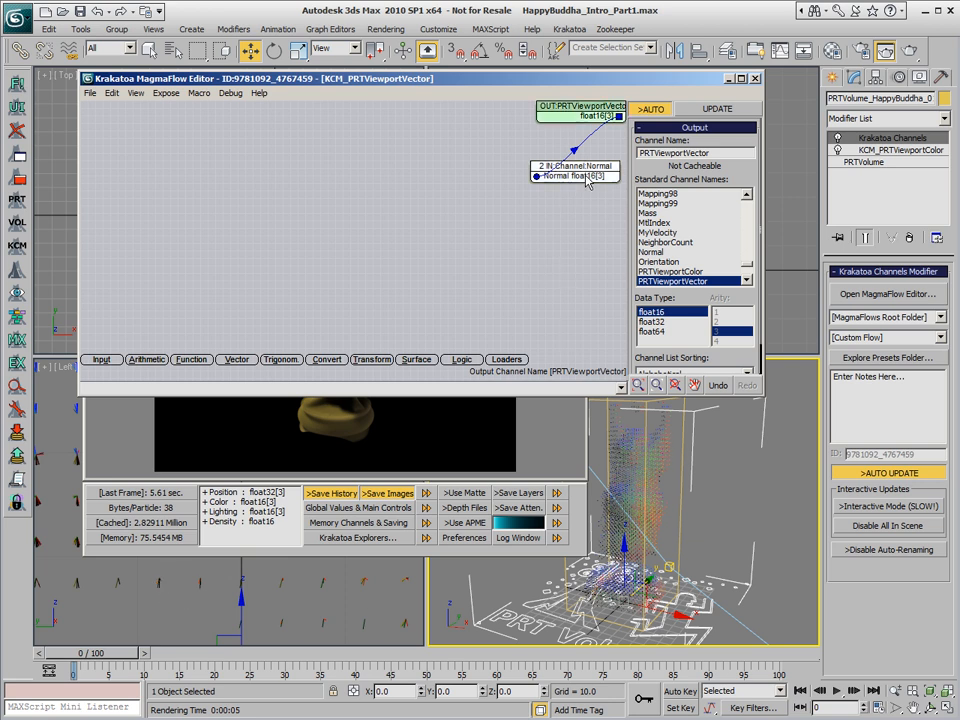
Multiply the Normal channel by a Float input of 10 before the output
{"action": "left_click", "coordinate": [562, 176]}
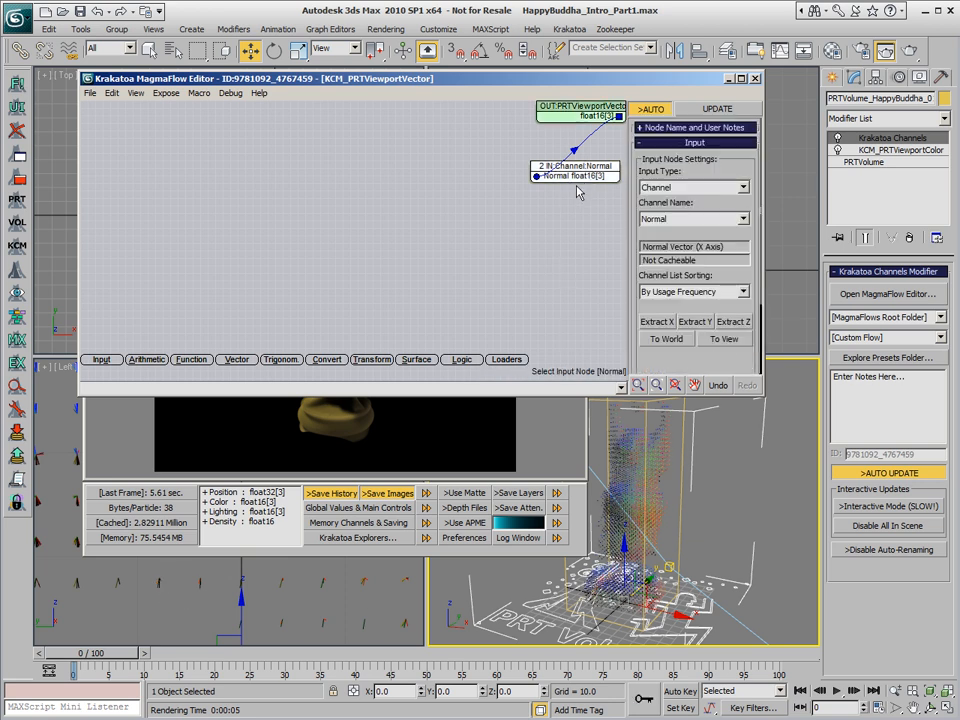
{"action": "left_click", "coordinate": [146, 359]}
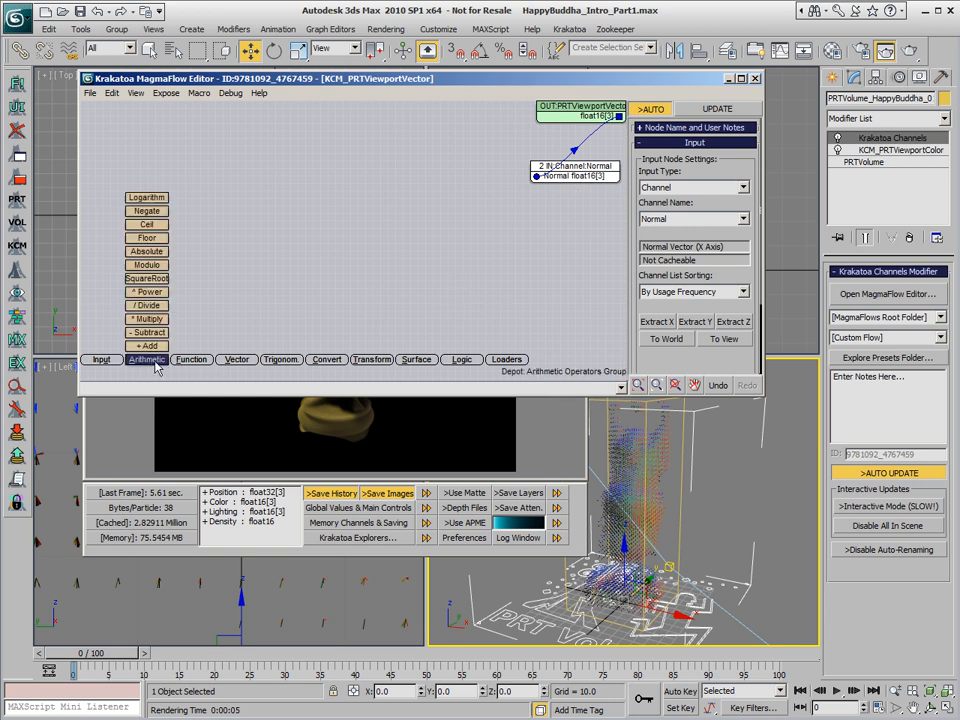
{"action": "left_click", "coordinate": [146, 318]}
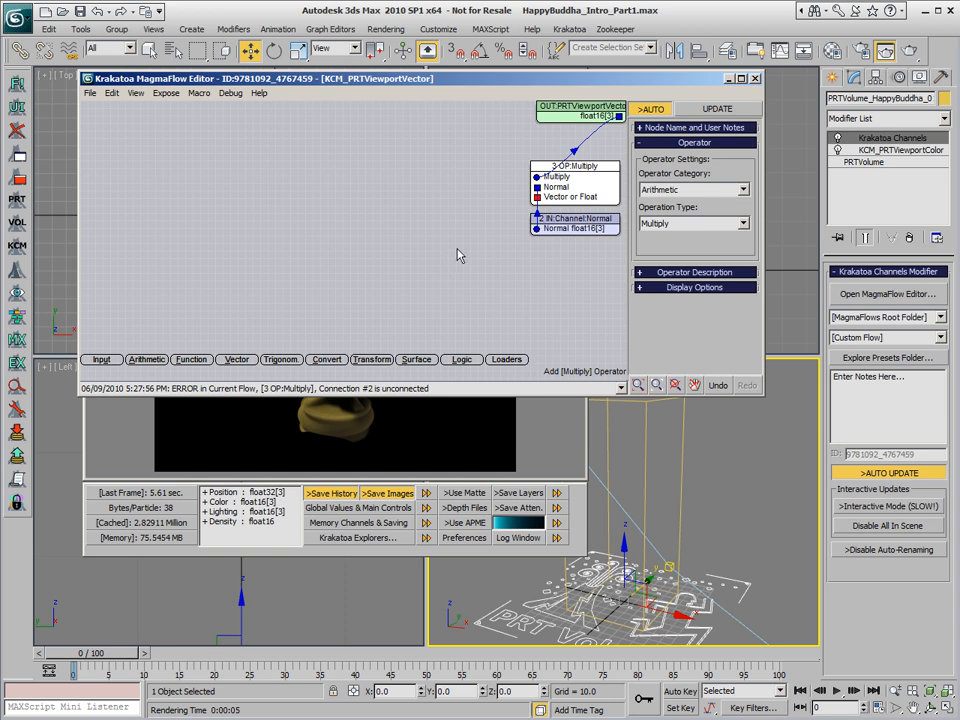
{"action": "left_click", "coordinate": [101, 359]}
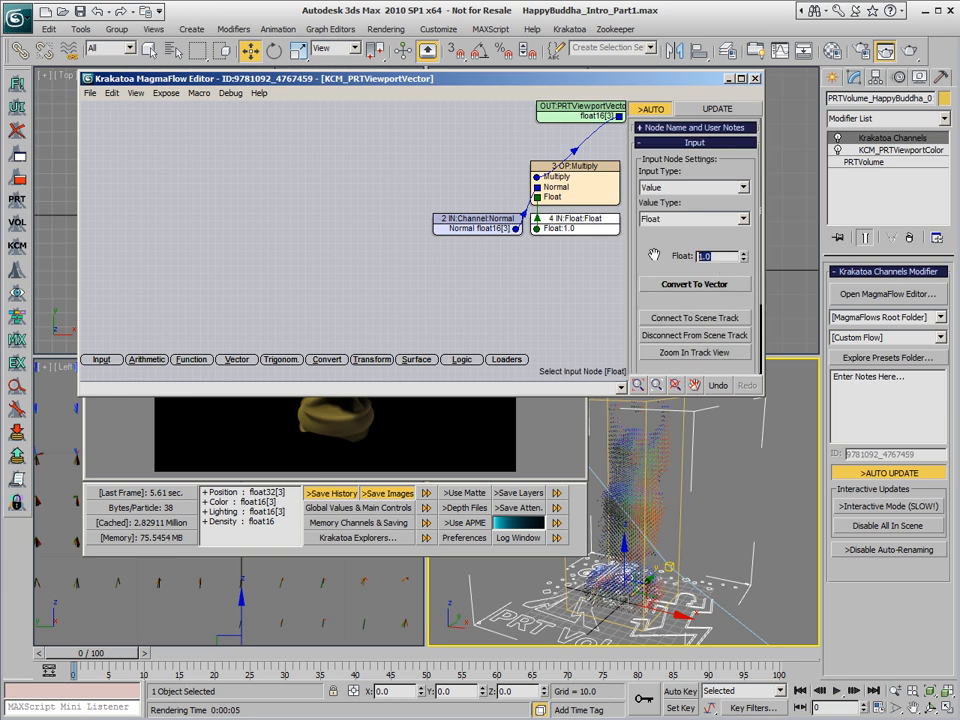
{"action": "type", "text": "10"}
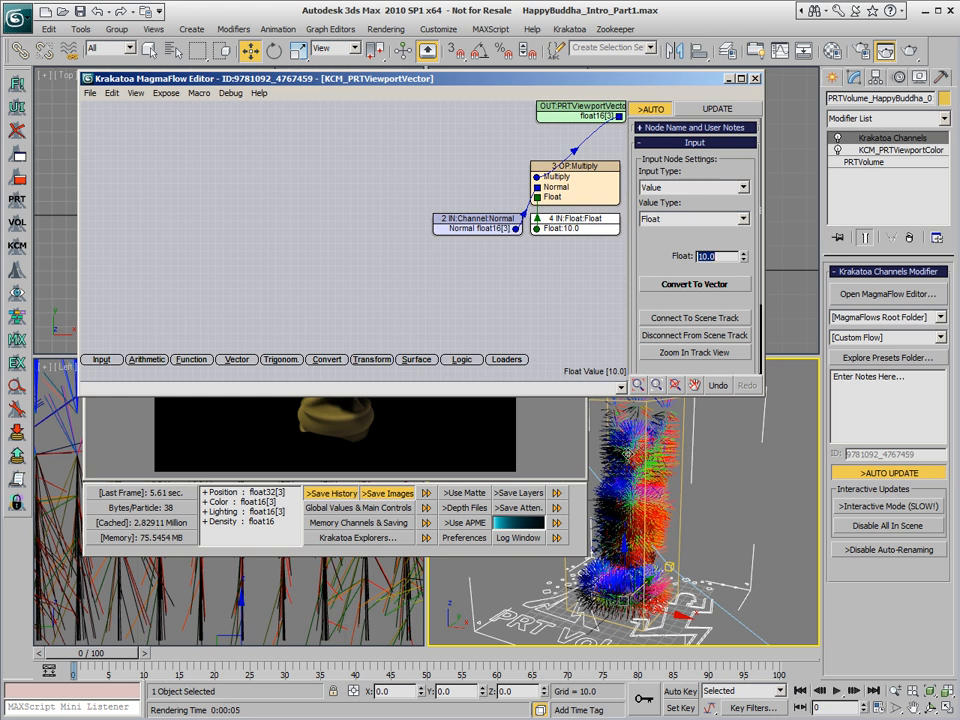
{"action": "mouse_move", "coordinate": [703, 452]}
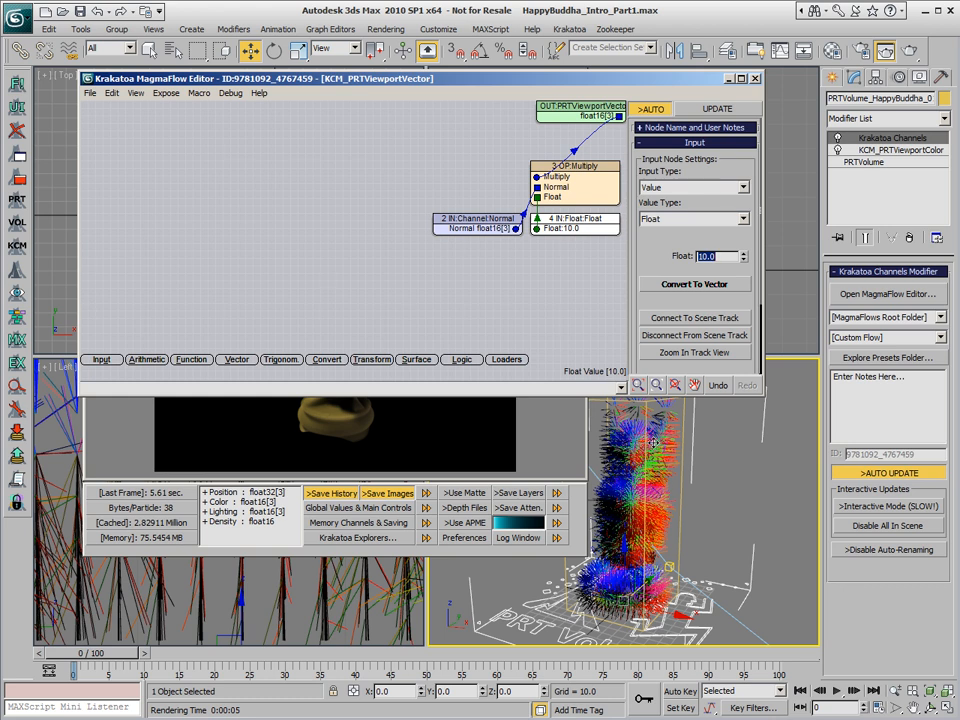
{"action": "mouse_move", "coordinate": [703, 471]}
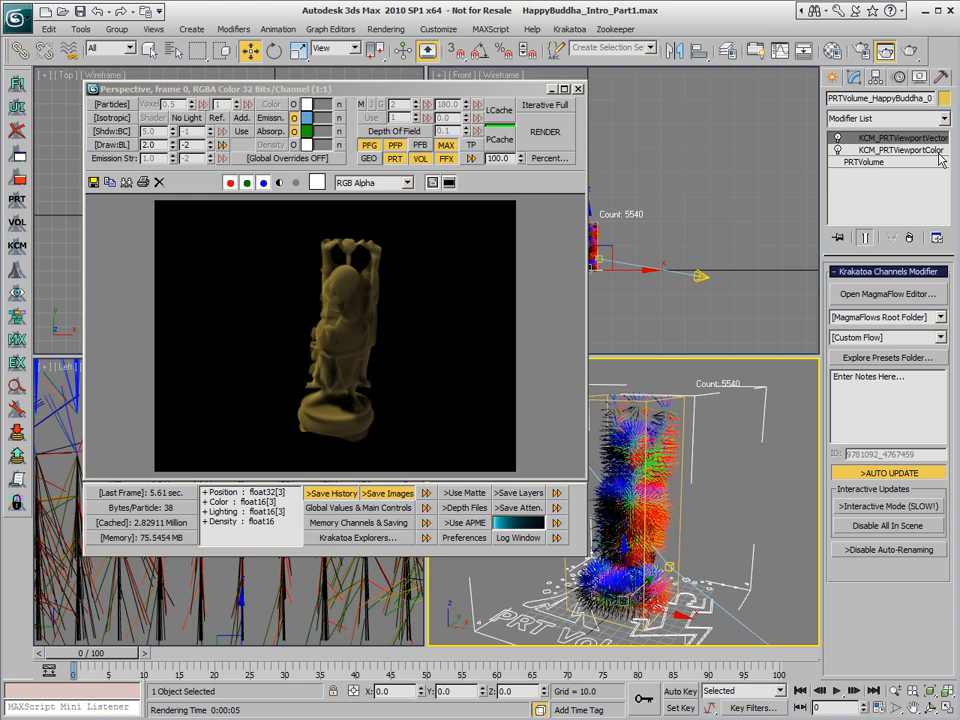
{"action": "mouse_move", "coordinate": [713, 529]}
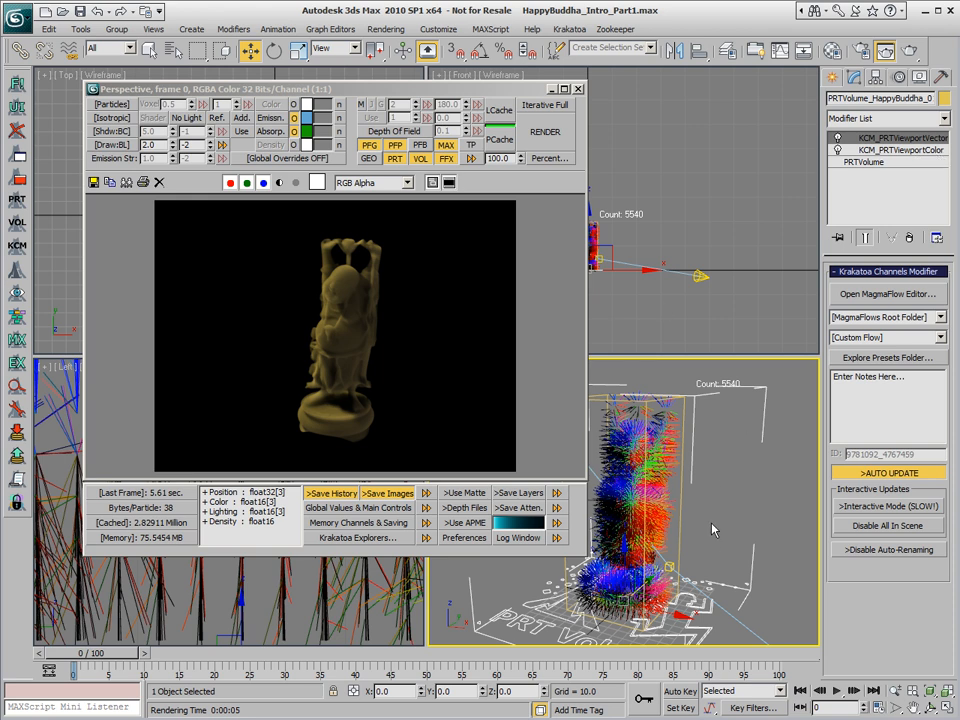
{"action": "mouse_move", "coordinate": [325, 465]}
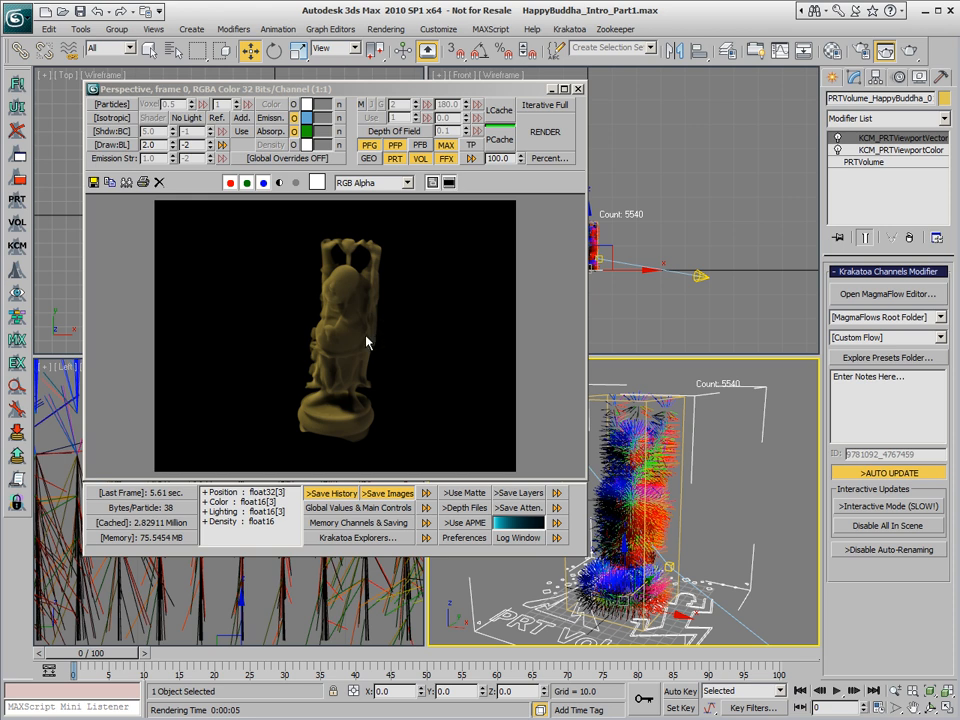
{"action": "mouse_move", "coordinate": [378, 340]}
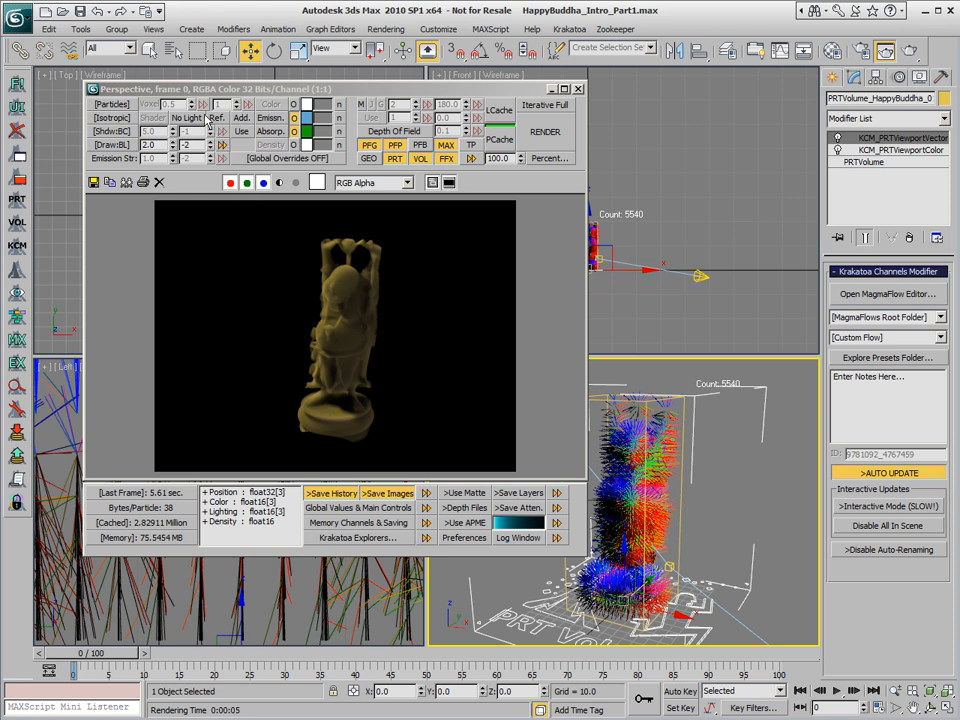
Open the Krakatoa Schematic Flow showing the Env.Reflections missing-map warning
{"action": "left_click", "coordinate": [217, 118]}
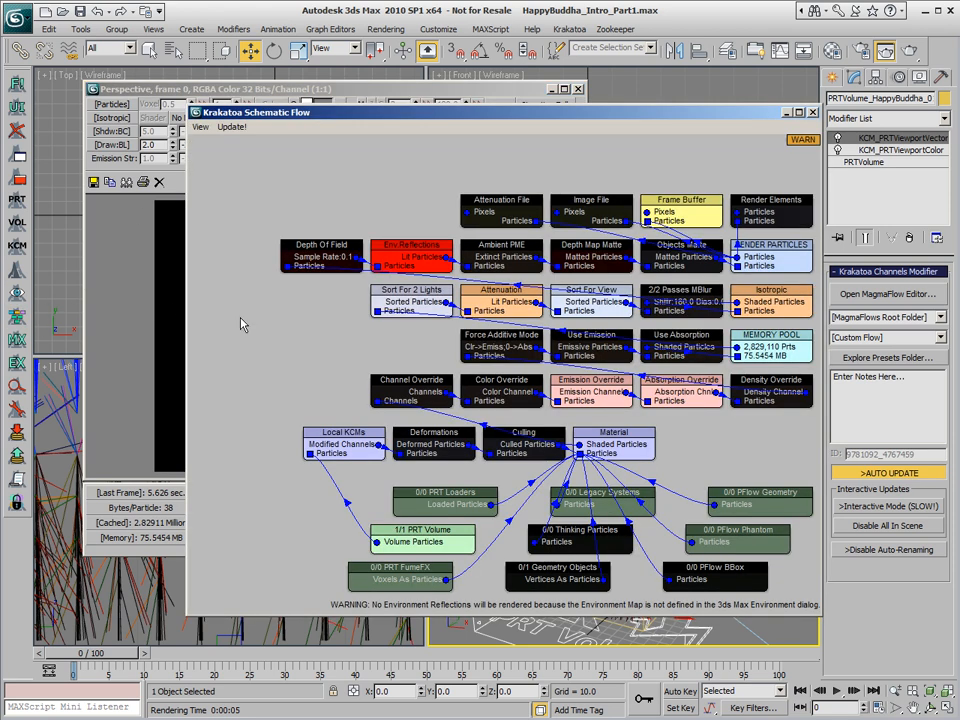
{"action": "mouse_move", "coordinate": [300, 145]}
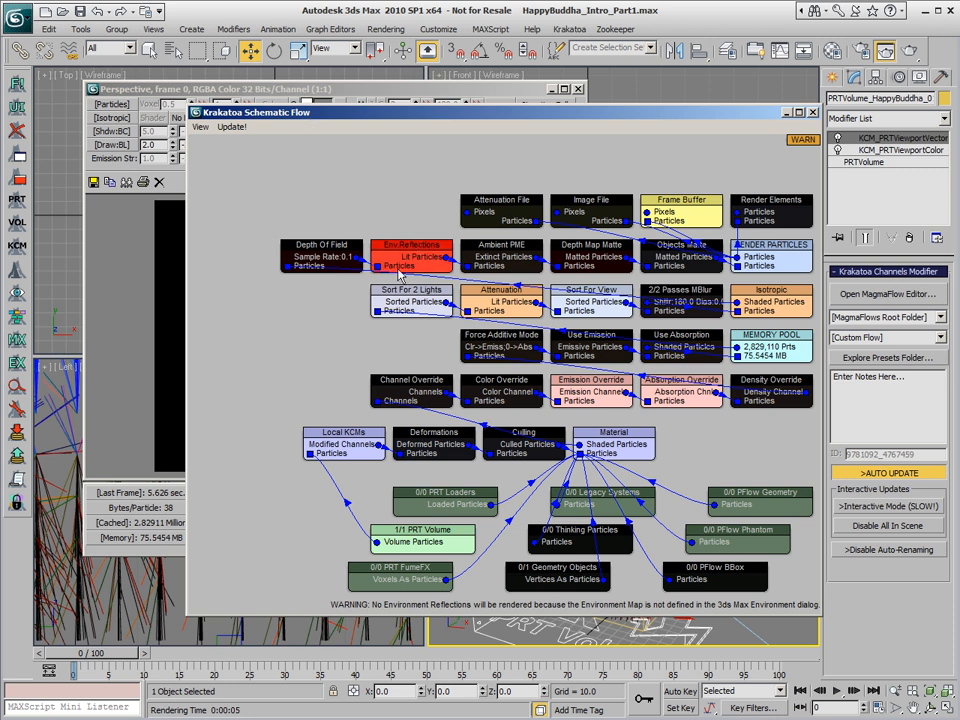
{"action": "mouse_move", "coordinate": [425, 258]}
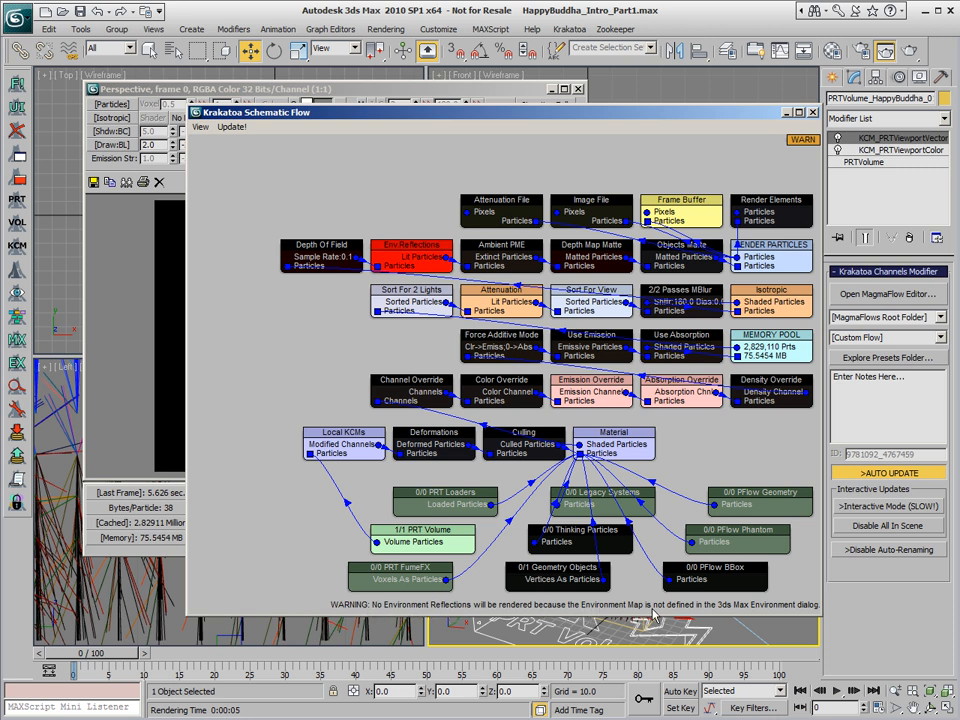
{"action": "mouse_move", "coordinate": [755, 614]}
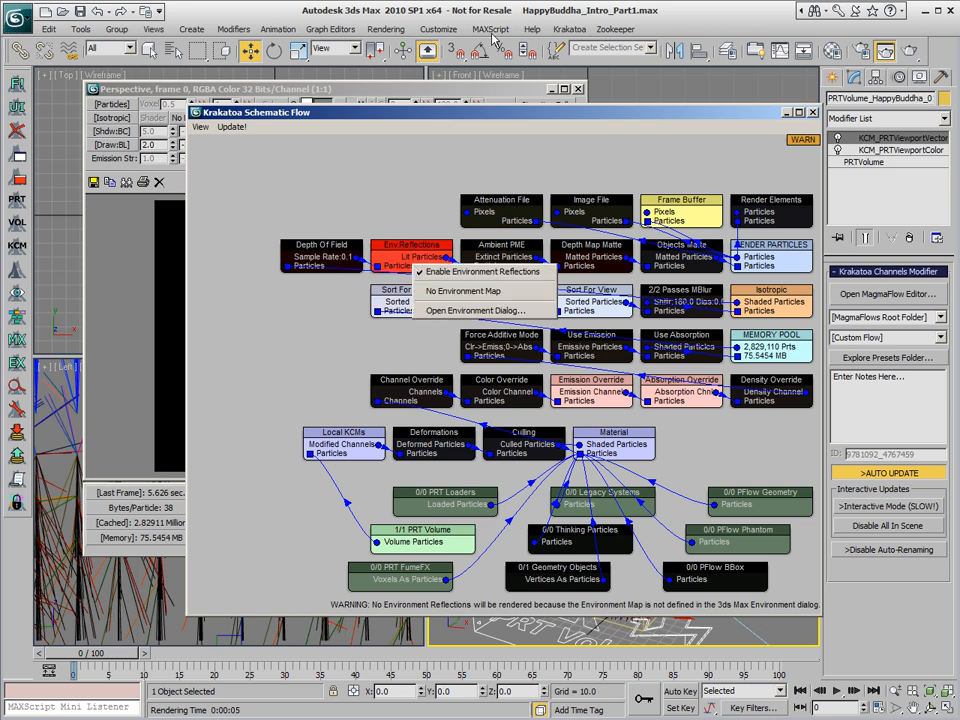
{"action": "mouse_move", "coordinate": [483, 311]}
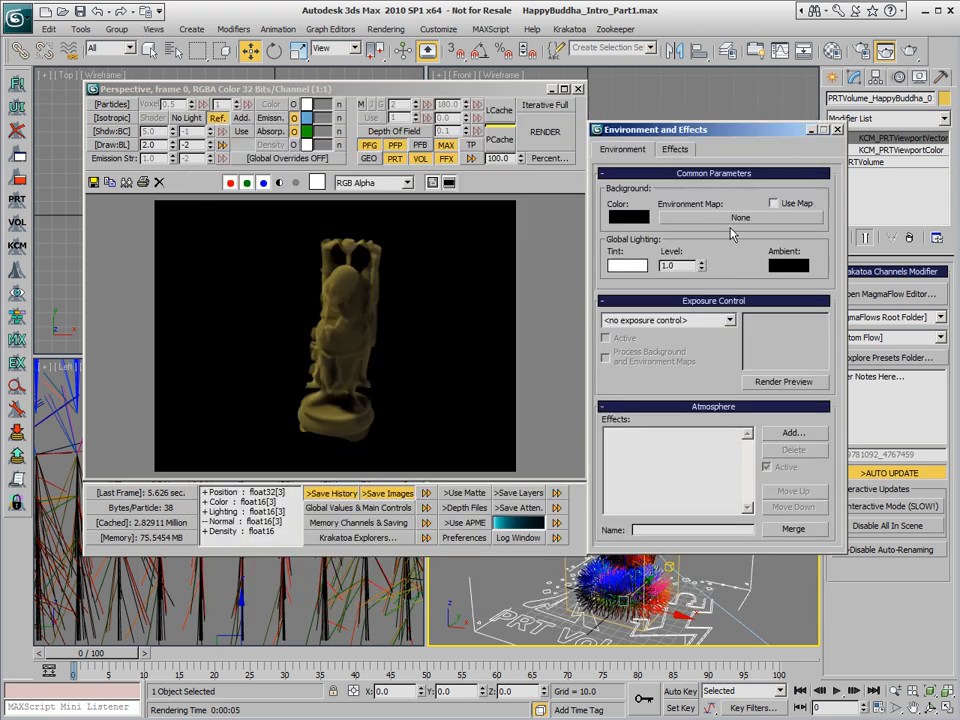
Set the environment map to KC_outside_Xsm_blur.hdr from the maps/HDRs folder
{"action": "left_click", "coordinate": [741, 217]}
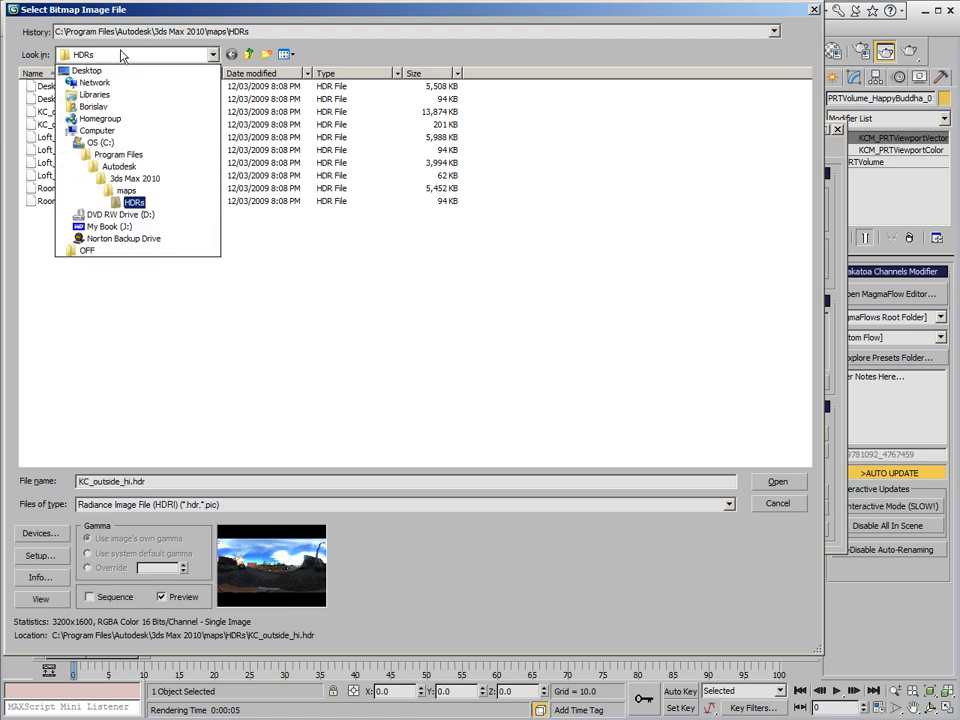
{"action": "left_click", "coordinate": [127, 191]}
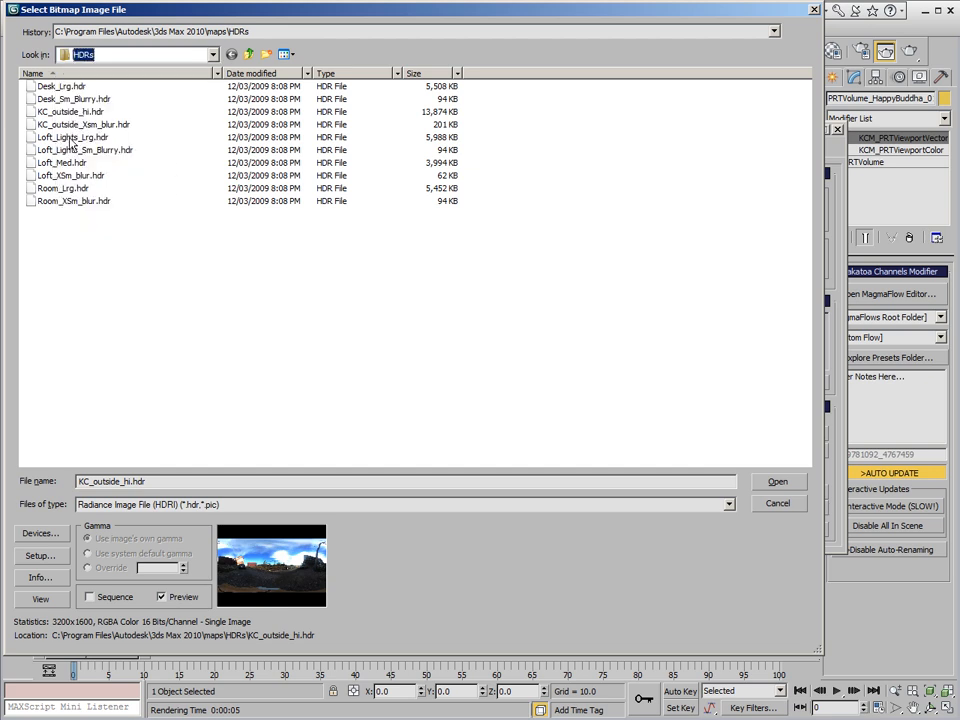
{"action": "left_click", "coordinate": [72, 137]}
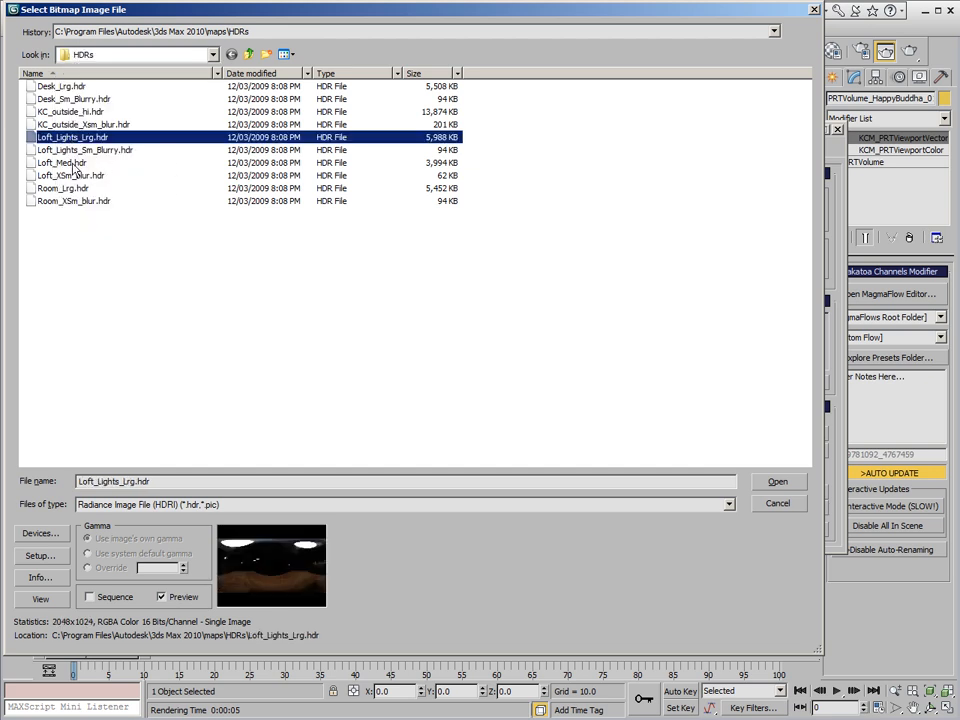
{"action": "left_click", "coordinate": [61, 162]}
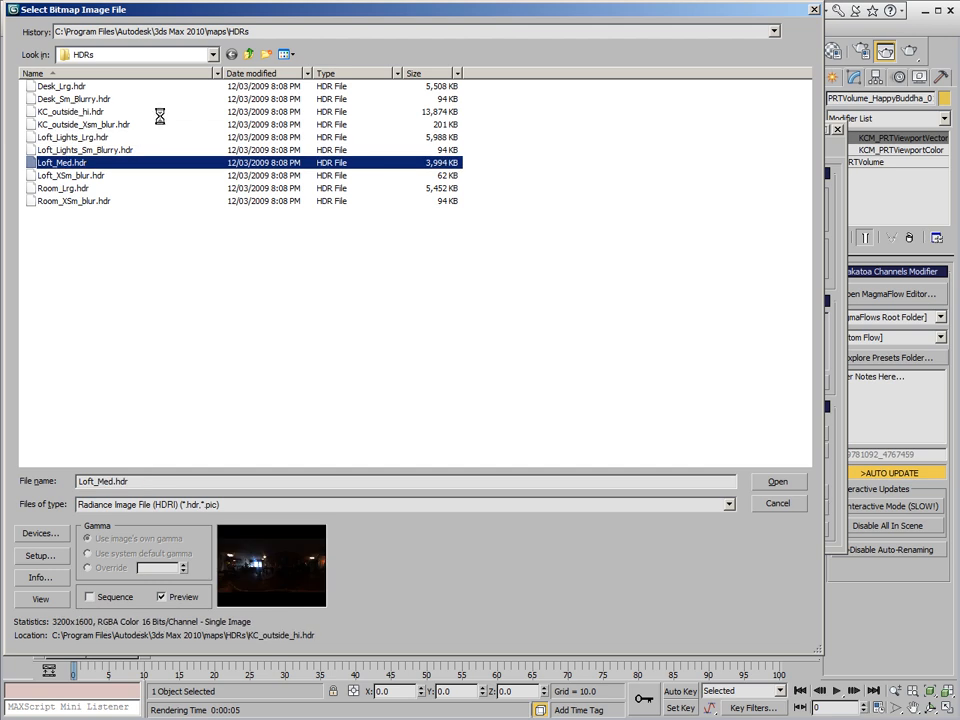
{"action": "left_click", "coordinate": [68, 111]}
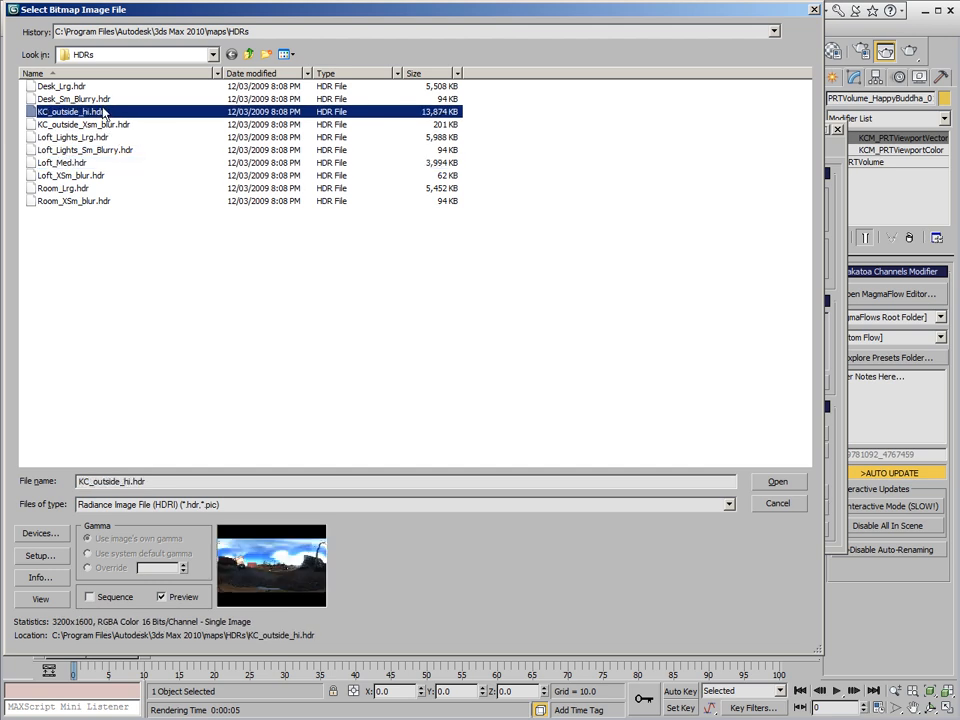
{"action": "left_click", "coordinate": [84, 124]}
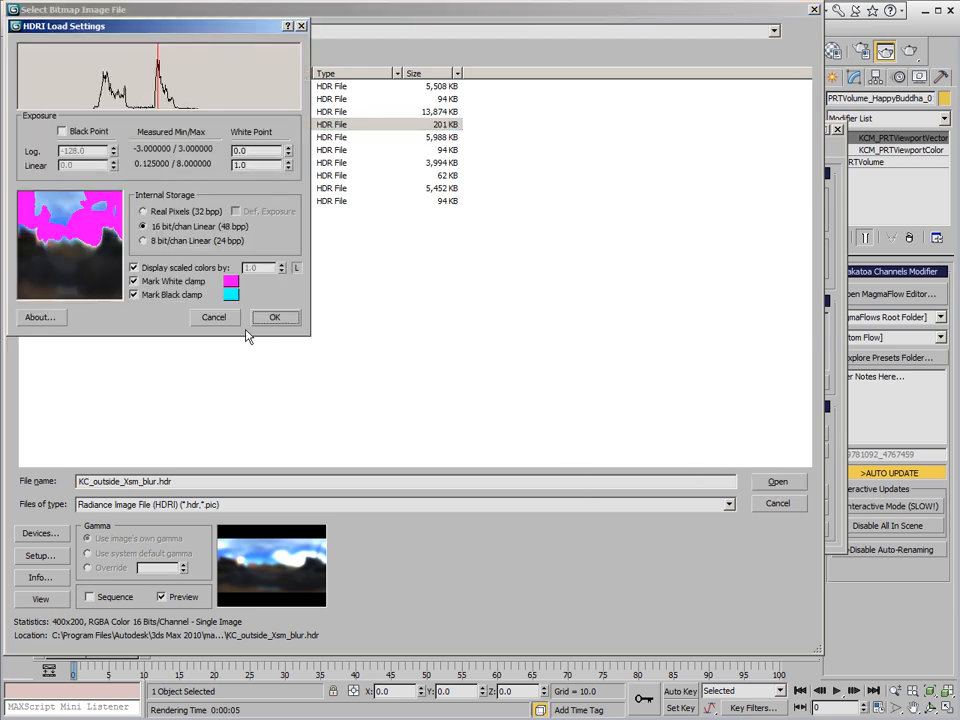
{"action": "left_click", "coordinate": [274, 317]}
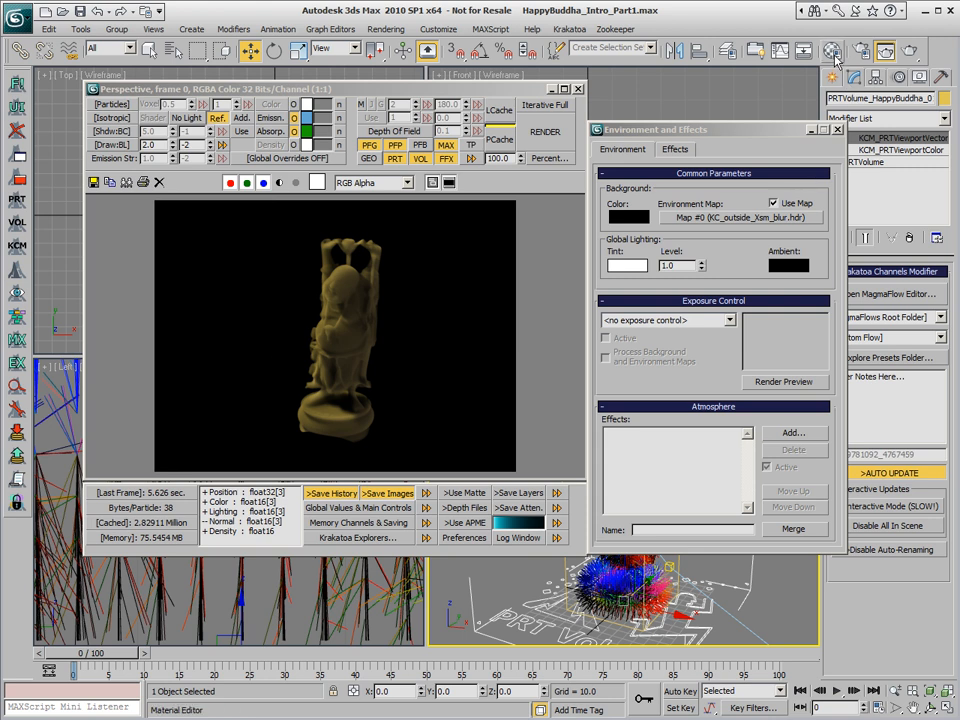
Instance the environment map into a Material Editor slot with Spherical Environment mapping
{"action": "left_click", "coordinate": [831, 52]}
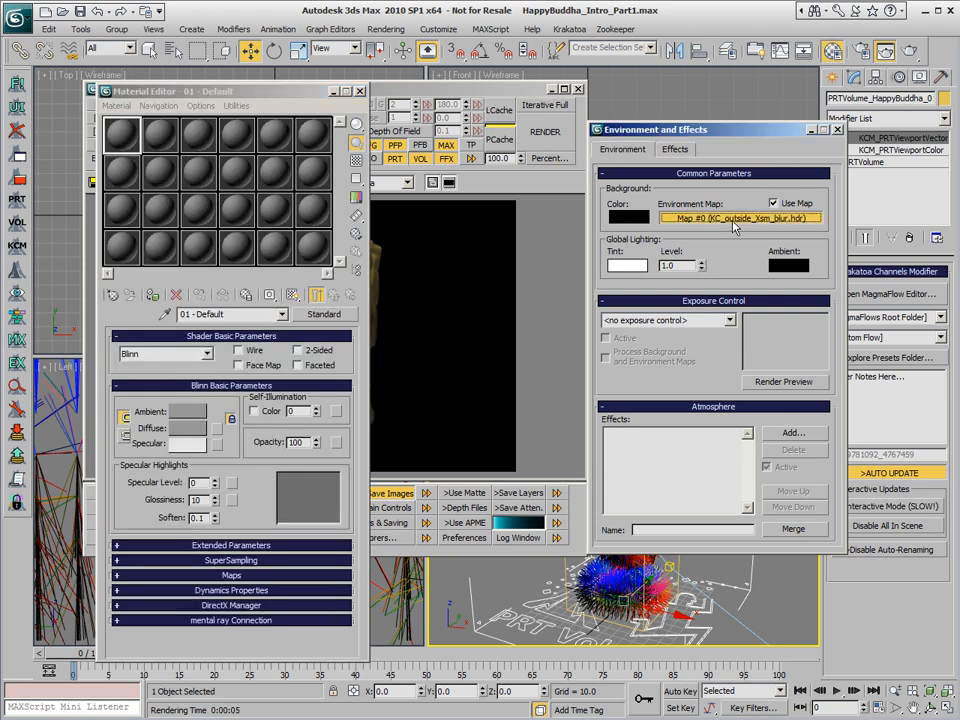
{"action": "left_click", "coordinate": [737, 218]}
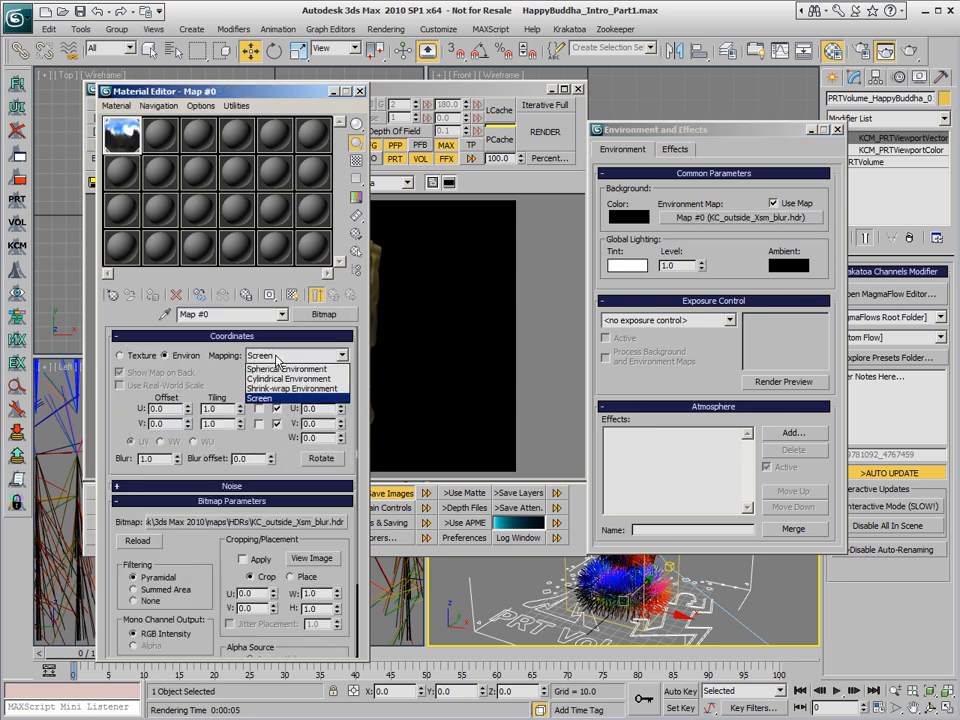
{"action": "left_click", "coordinate": [286, 369]}
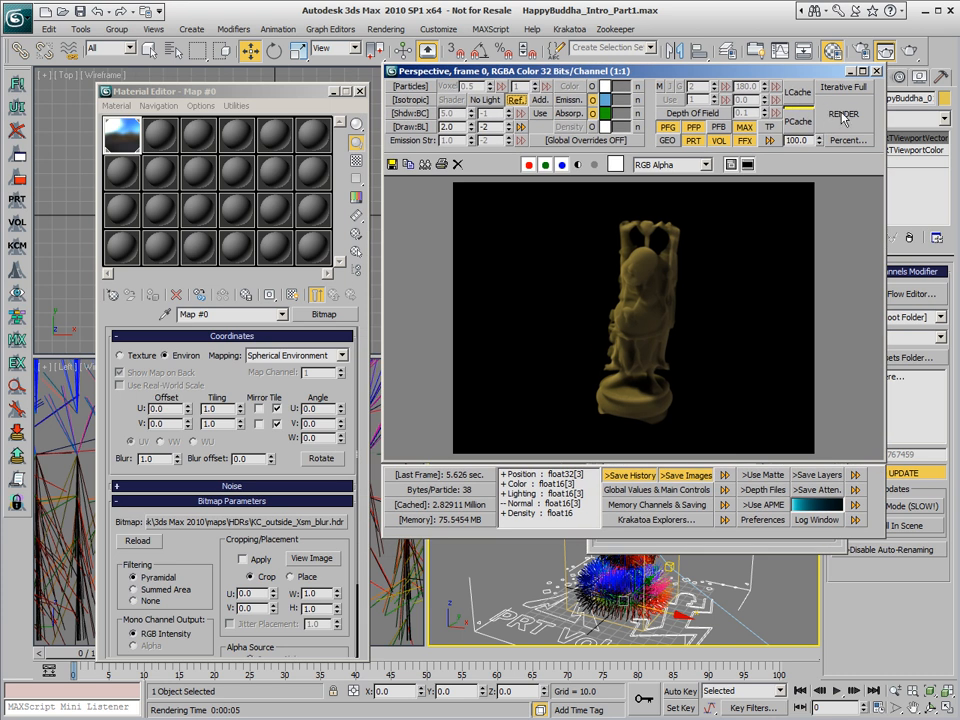
Render the Buddha with bright metallic reflections of the outdoor HDR
{"action": "left_click", "coordinate": [843, 114]}
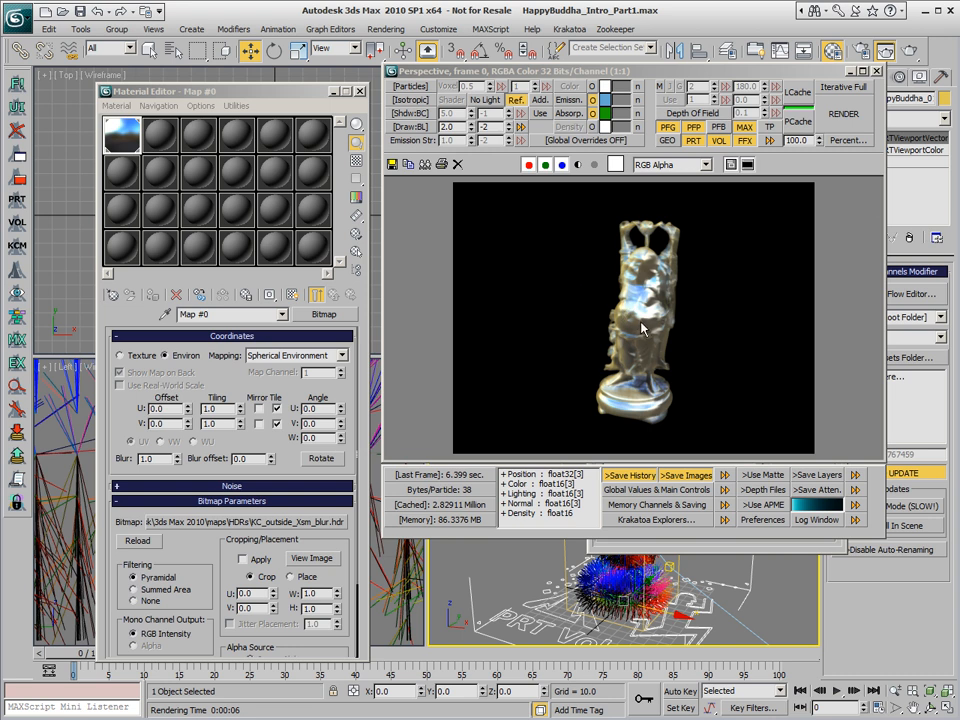
{"action": "mouse_move", "coordinate": [622, 412]}
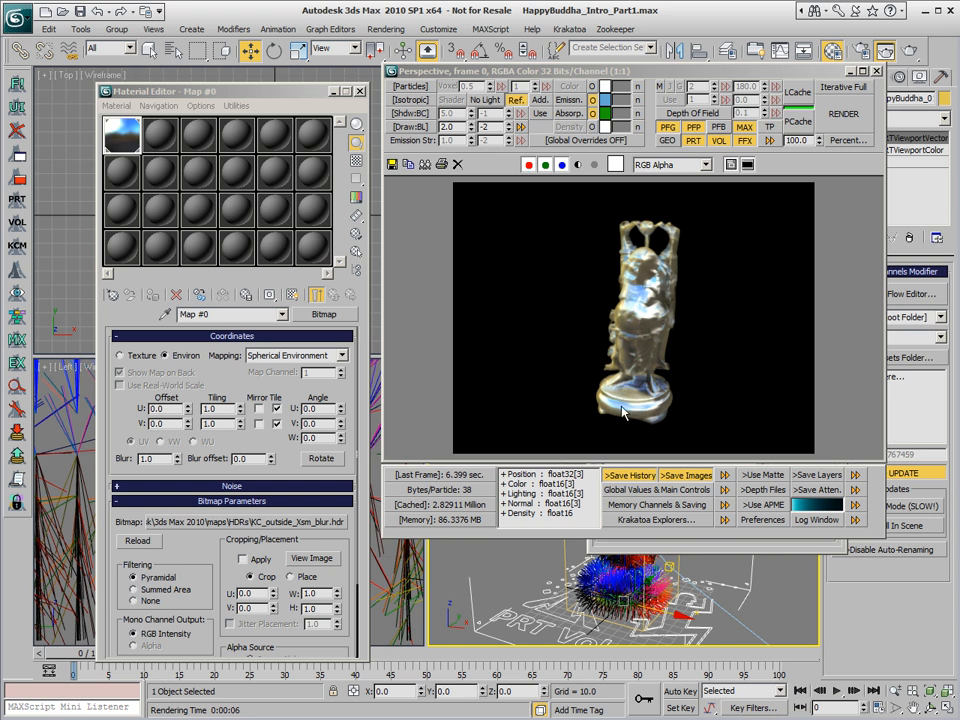
{"action": "mouse_move", "coordinate": [531, 311]}
{"action": "type", "text": "0.2"}
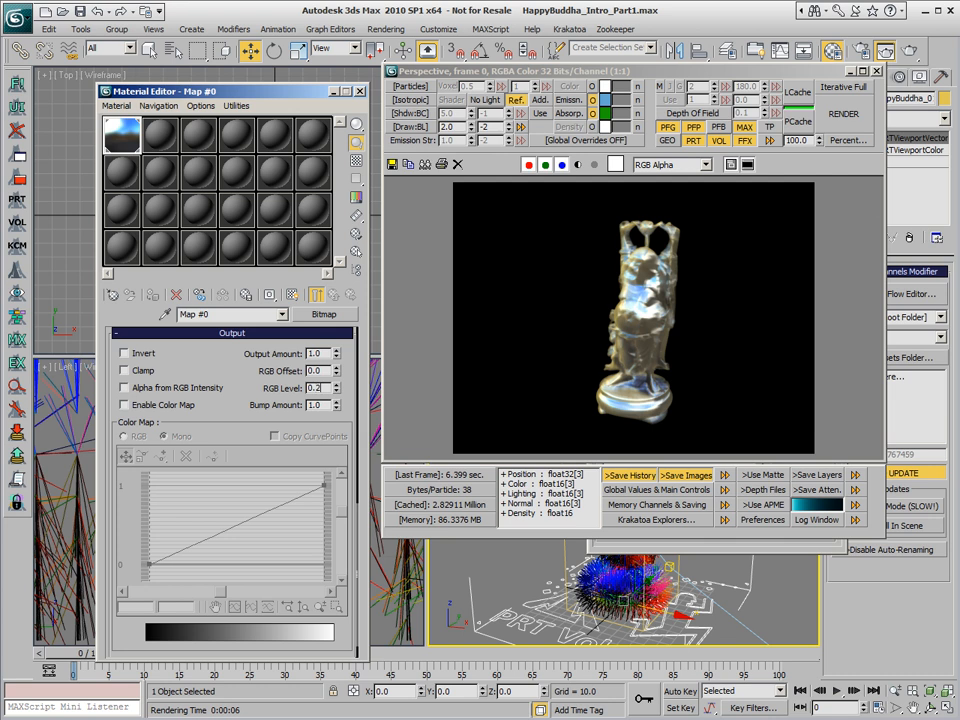
Re-render the Buddha with the environment map's RGB level dimmed to 0.2
{"action": "left_click", "coordinate": [843, 113]}
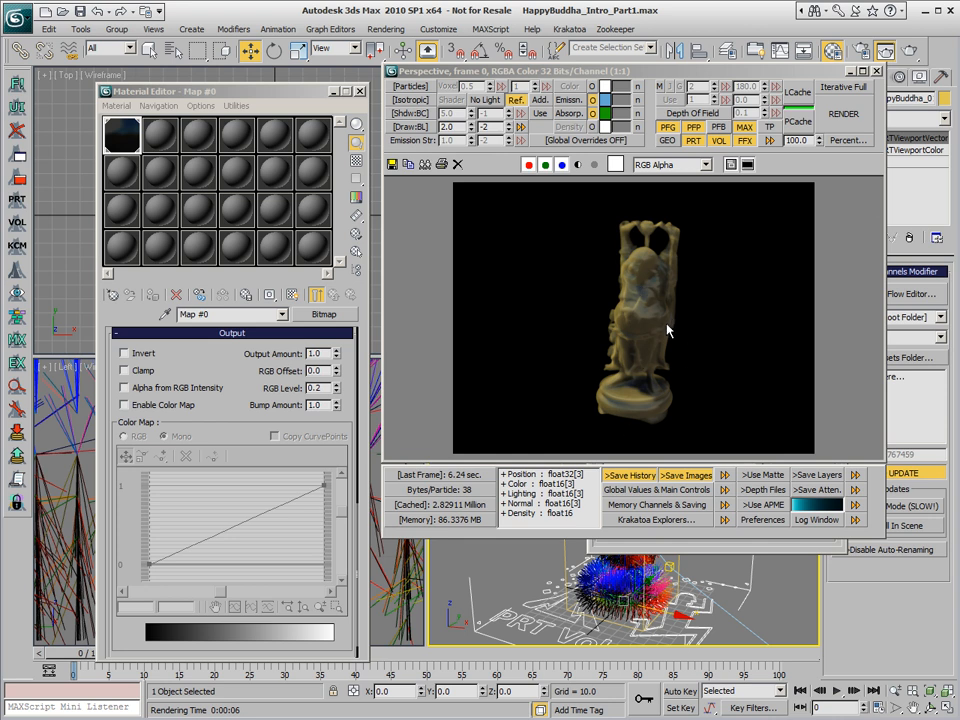
{"action": "mouse_move", "coordinate": [722, 282]}
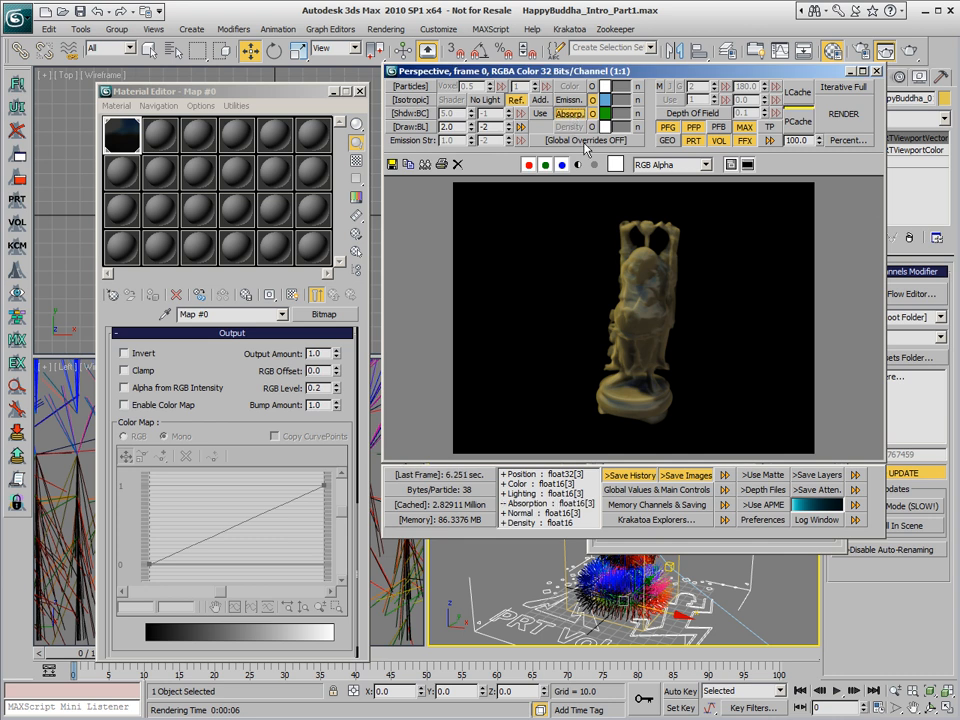
Render the Buddha particles with the Krakatoa absorption override enabled
{"action": "left_click", "coordinate": [843, 113]}
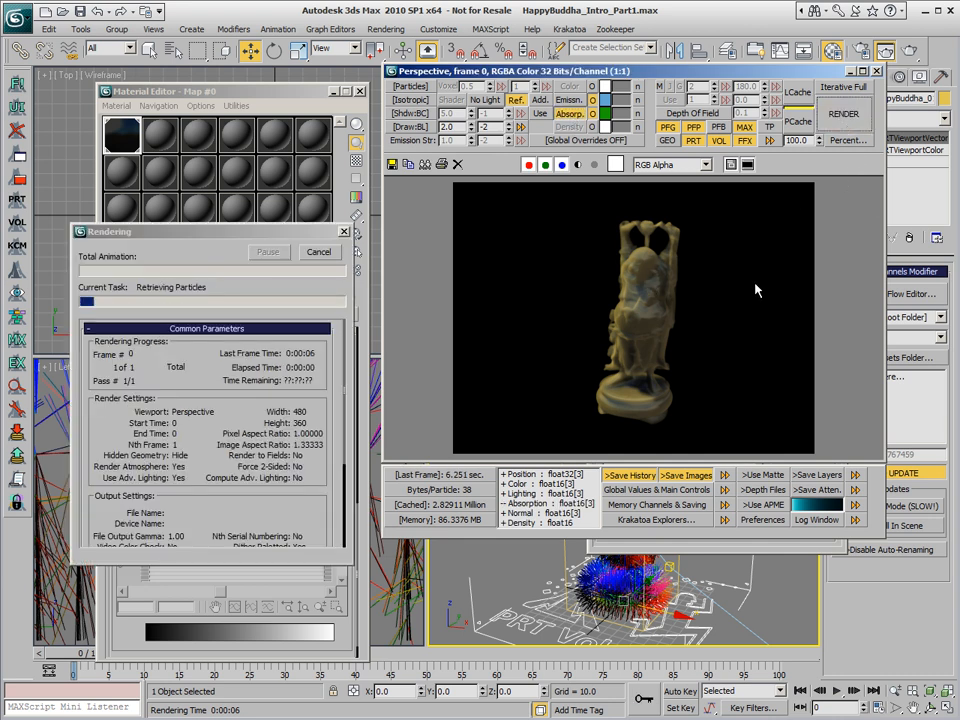
{"action": "mouse_move", "coordinate": [560, 118]}
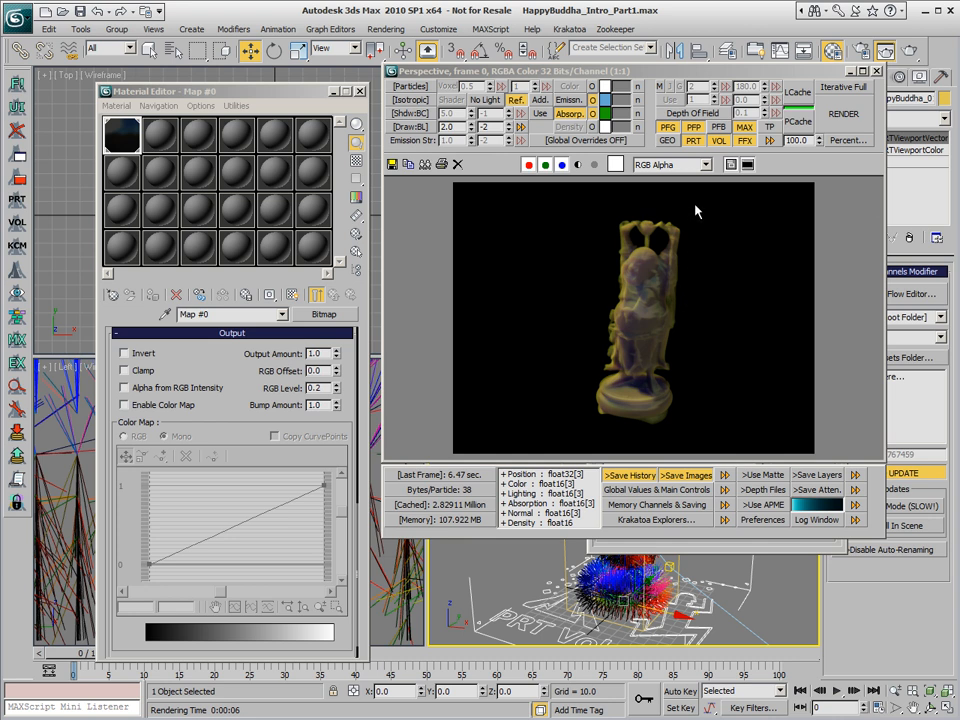
{"action": "mouse_move", "coordinate": [714, 427]}
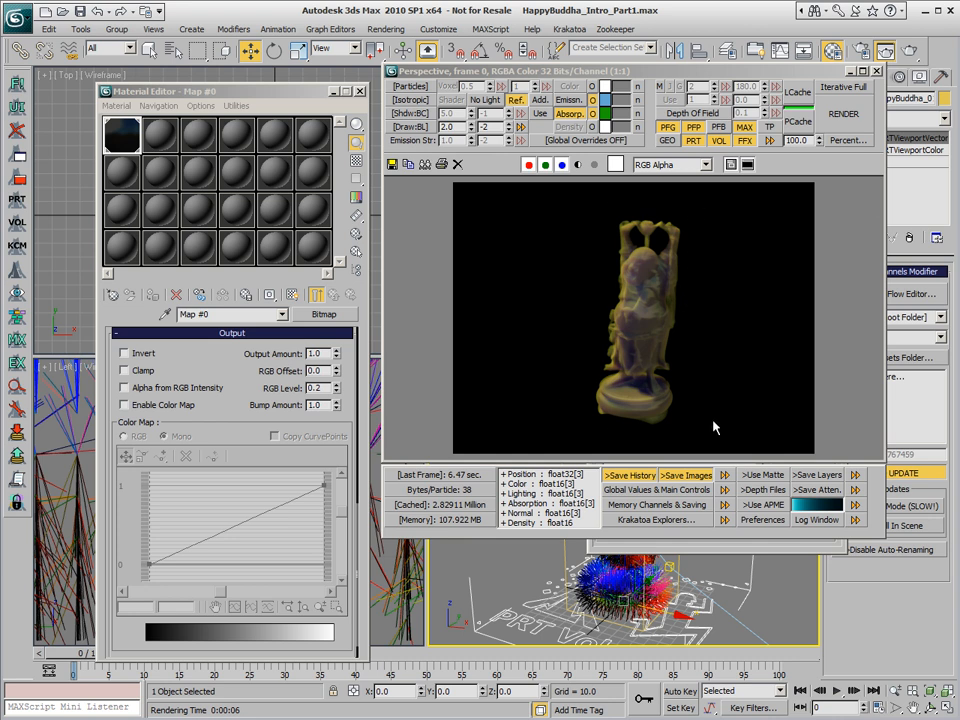